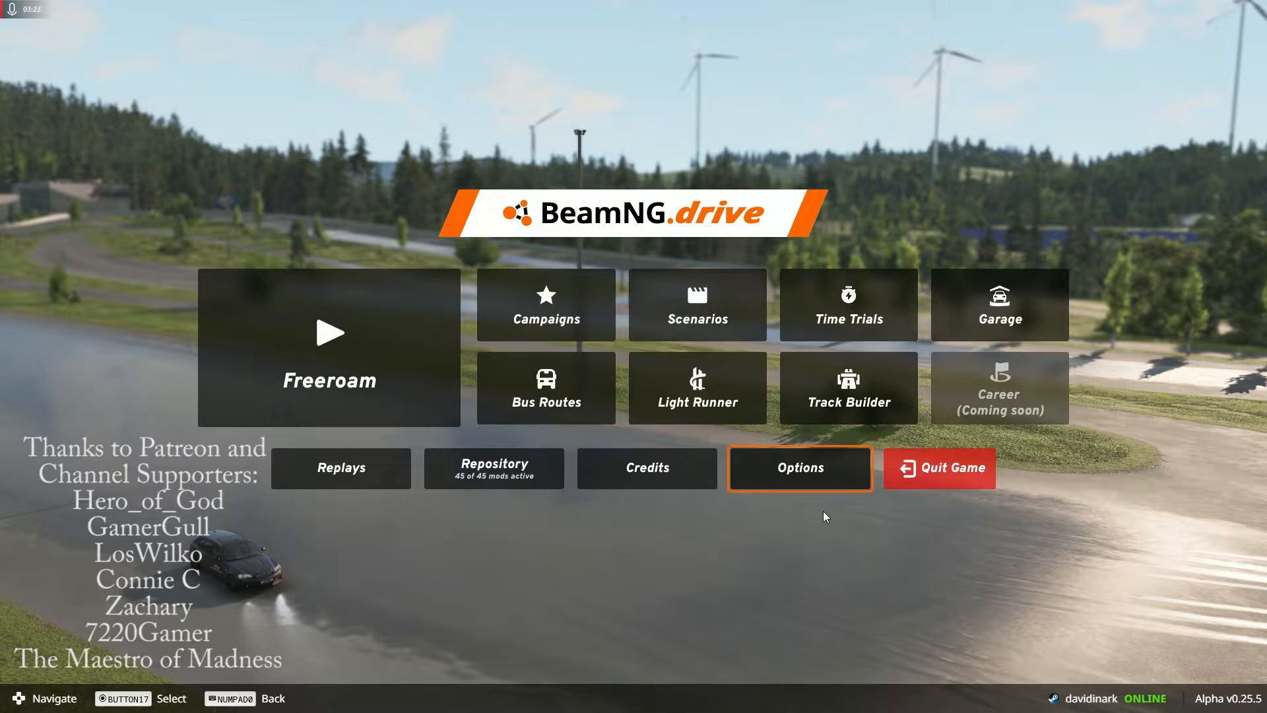
mouse_move(812, 484)
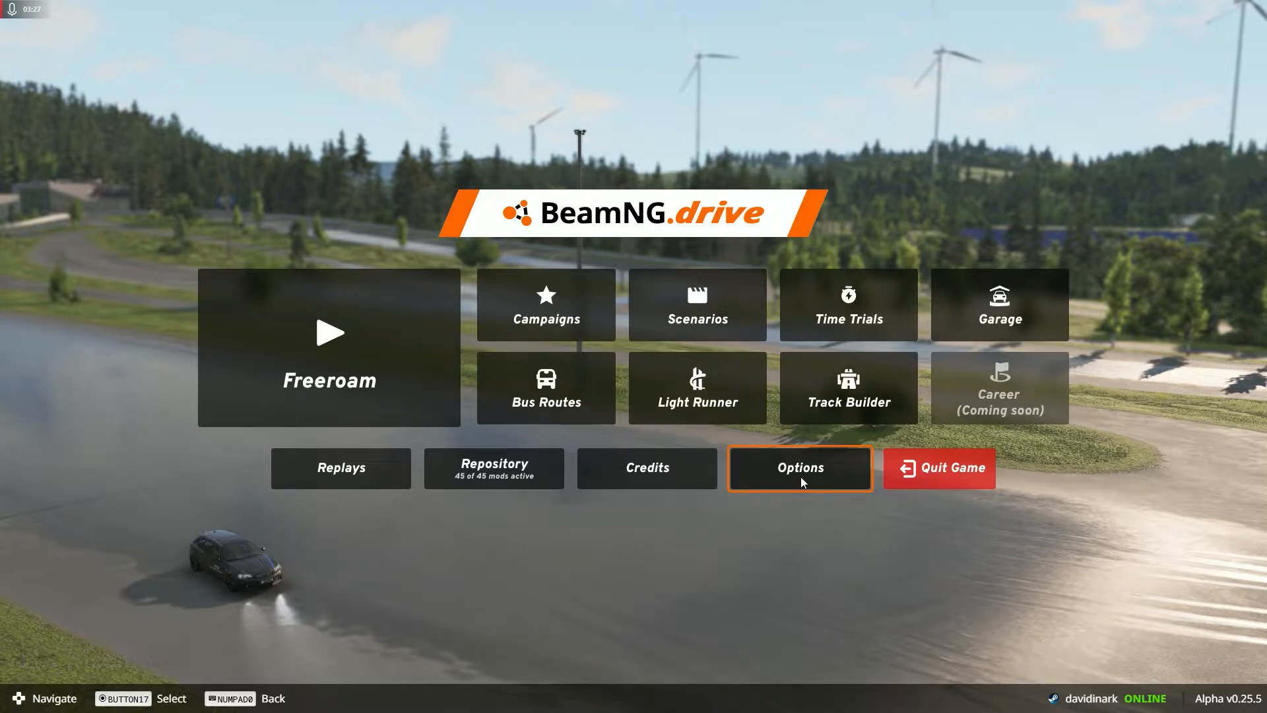
Go to the Controls section of Options, showing the Bindings category list.
click(800, 467)
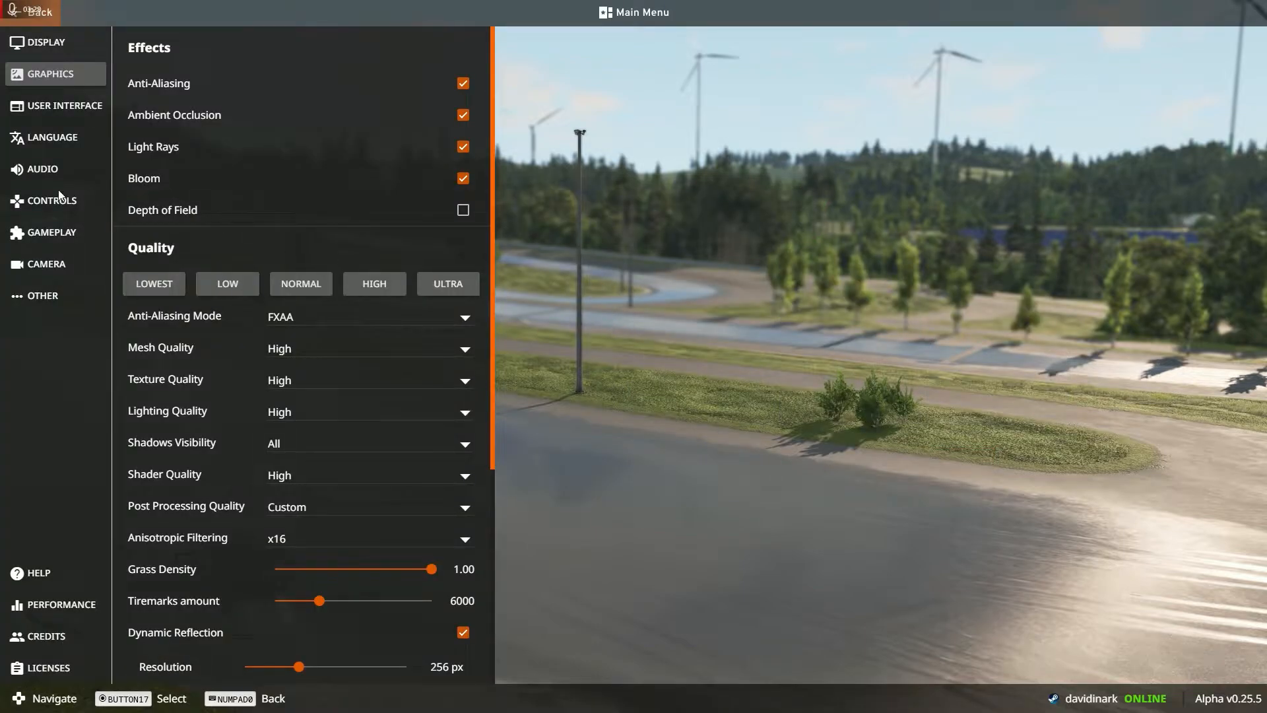
click(52, 201)
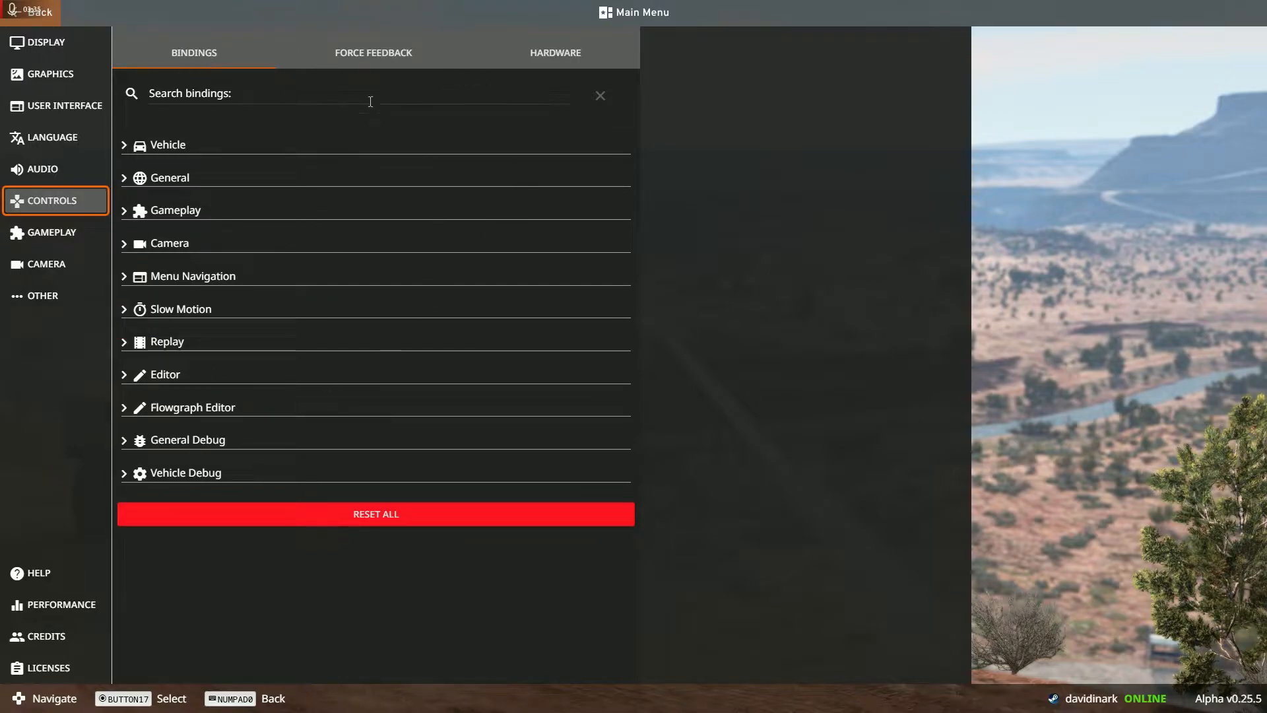
mouse_move(188, 478)
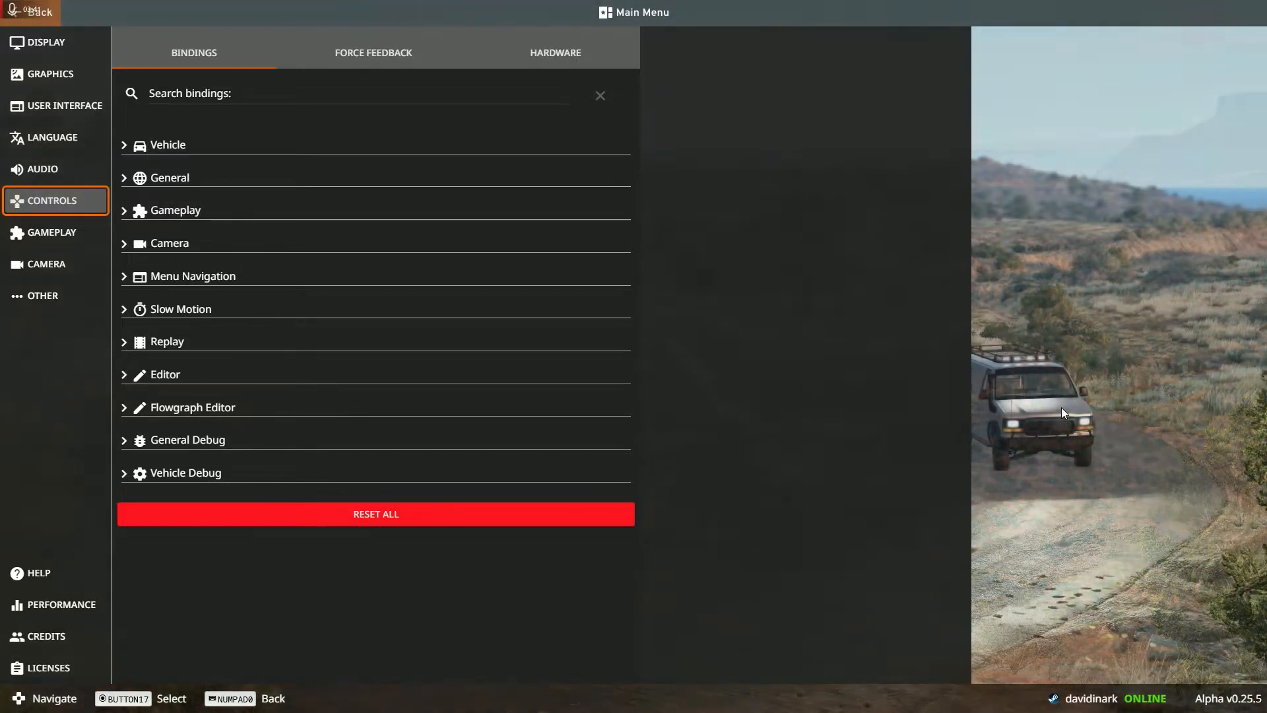
mouse_move(687, 340)
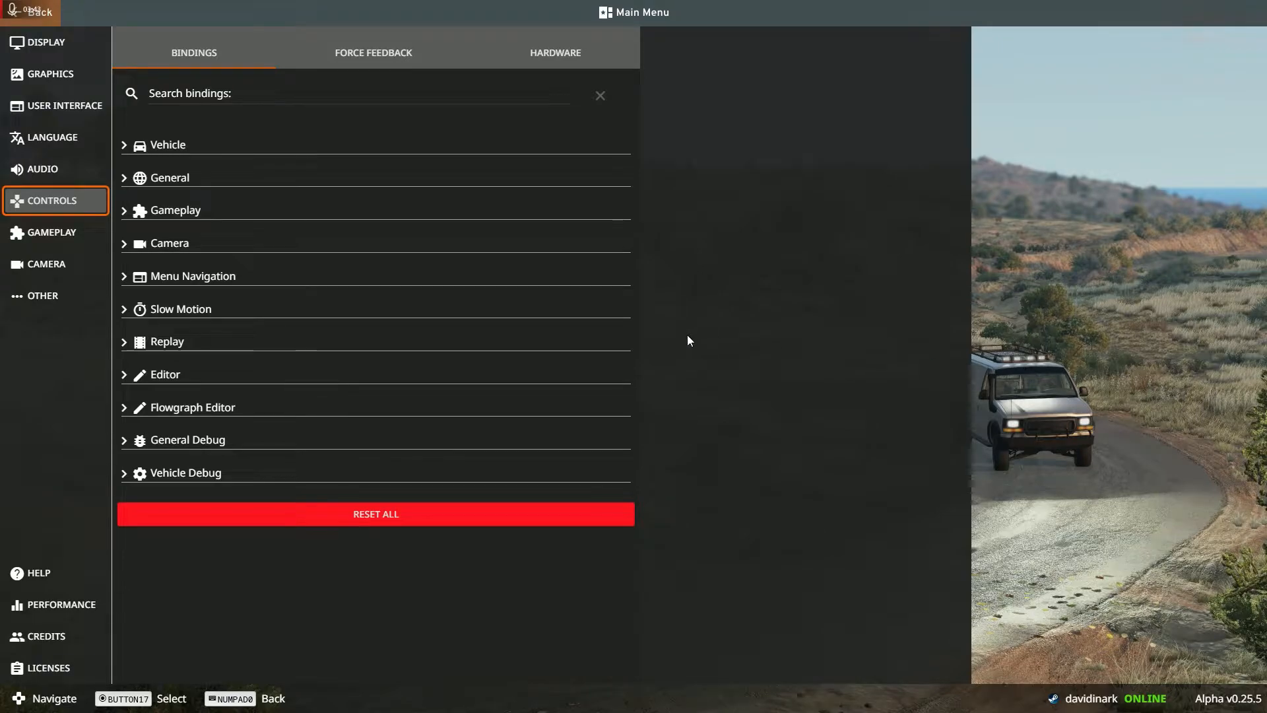
mouse_move(228, 191)
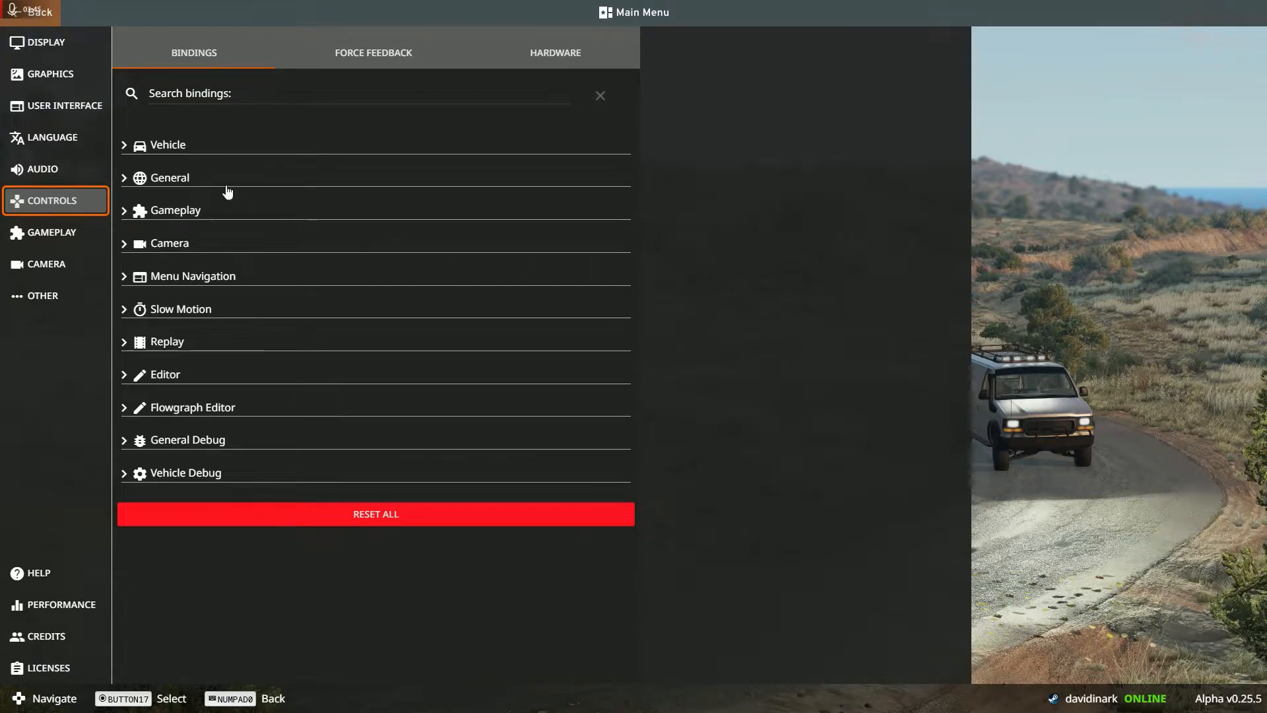
click(167, 145)
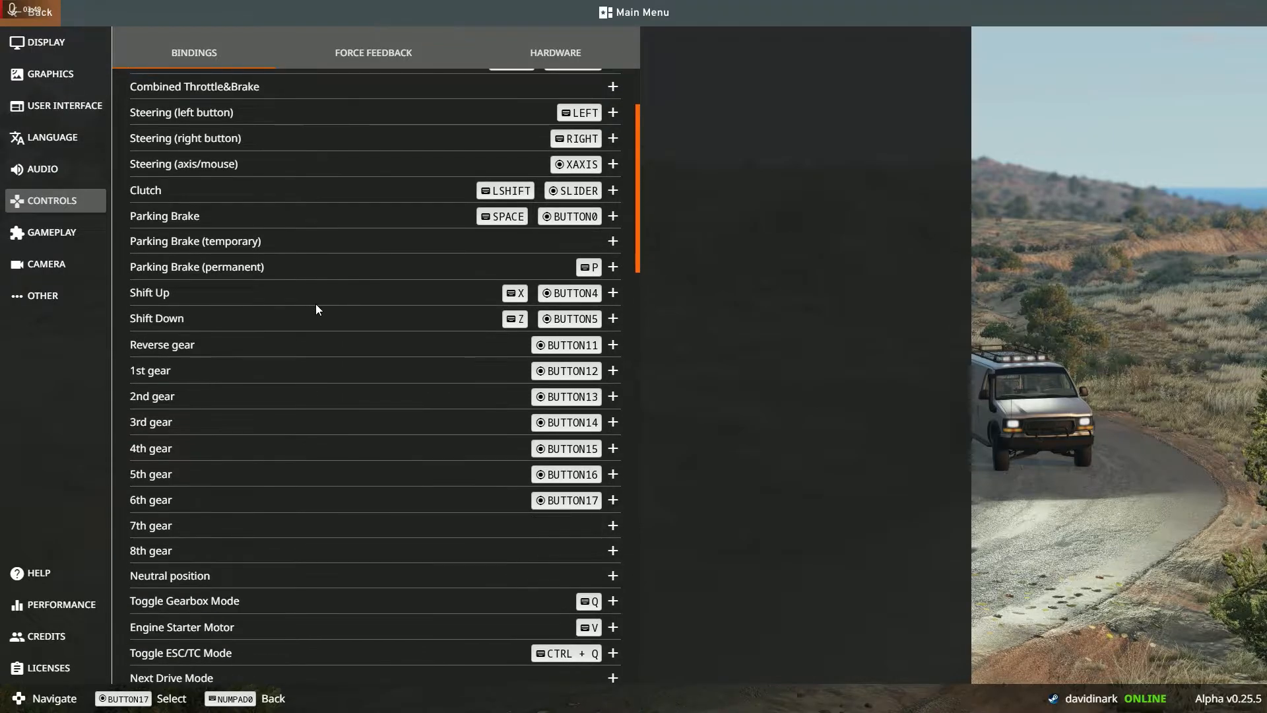
scroll(down, 3)
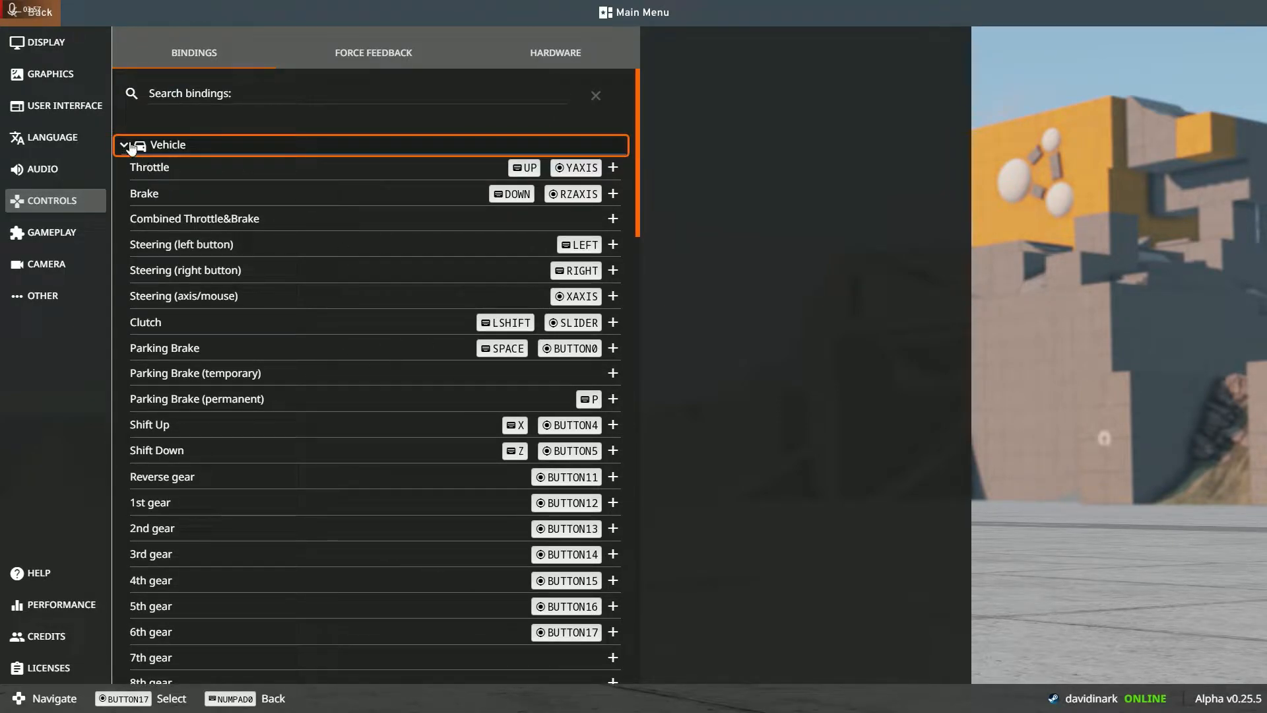
click(126, 145)
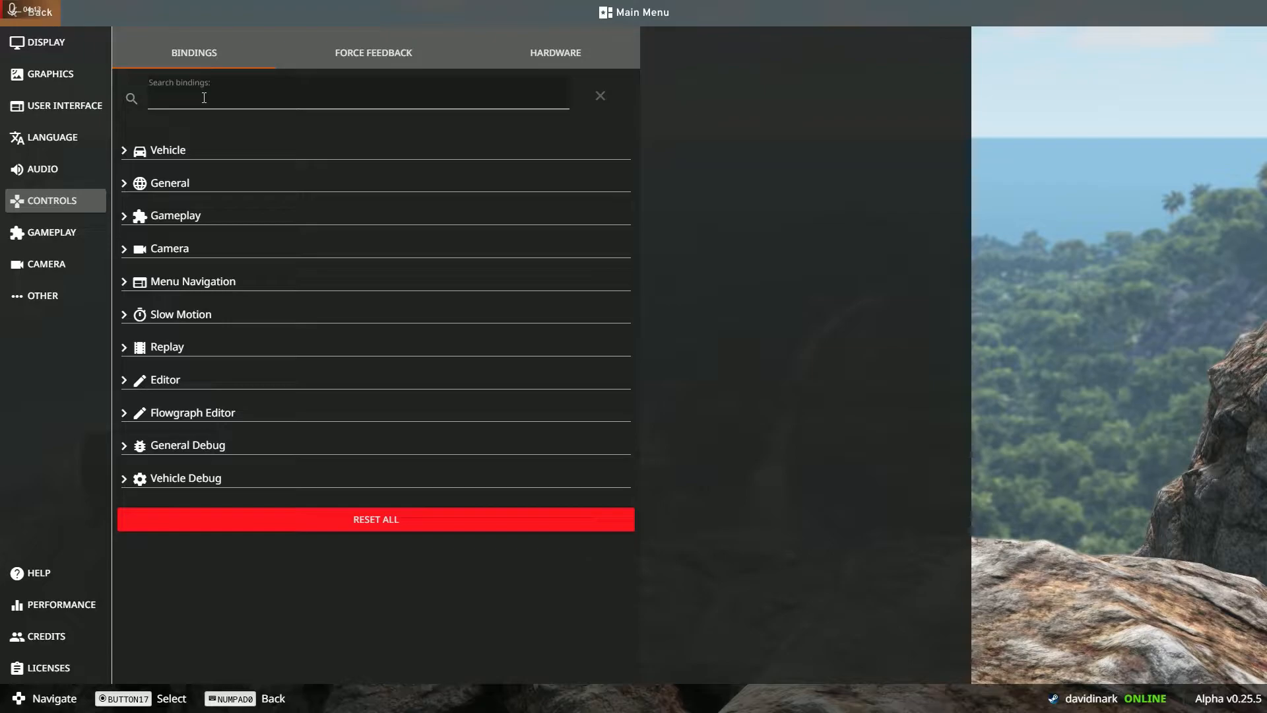
Filter bindings to 'flood' and expand Gameplay to show the Flood UI action.
text(flood)
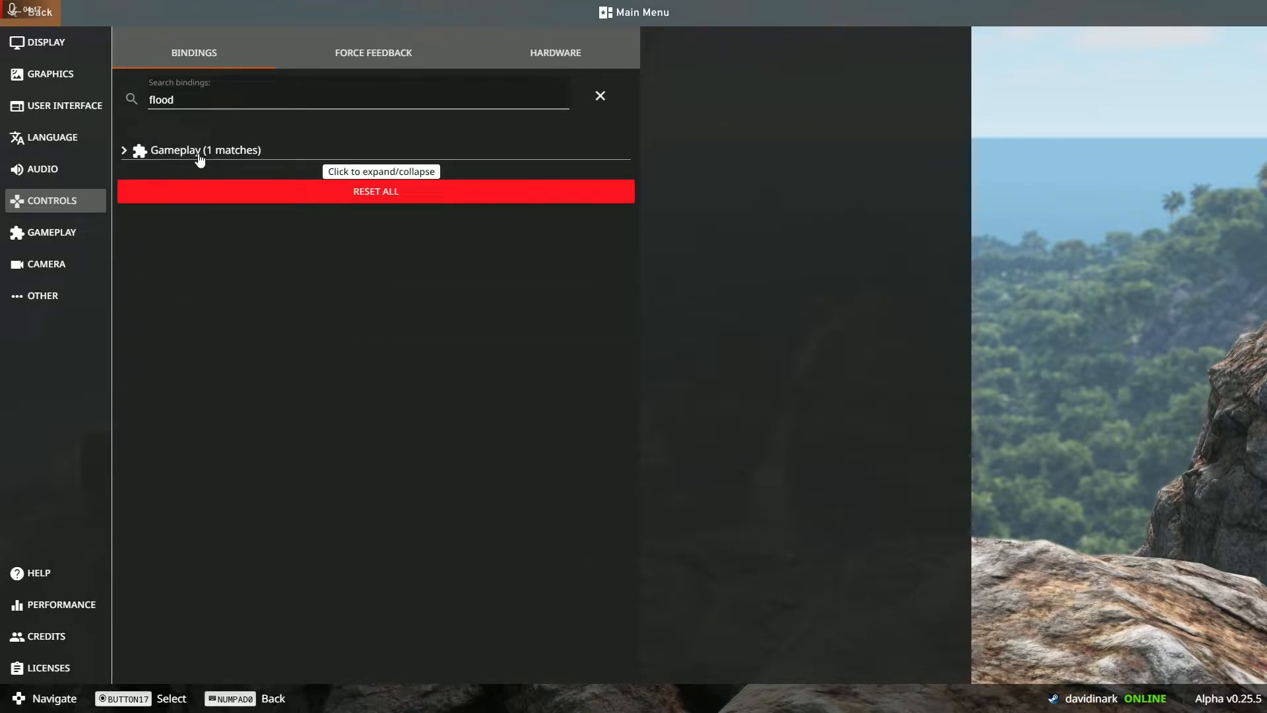
click(206, 150)
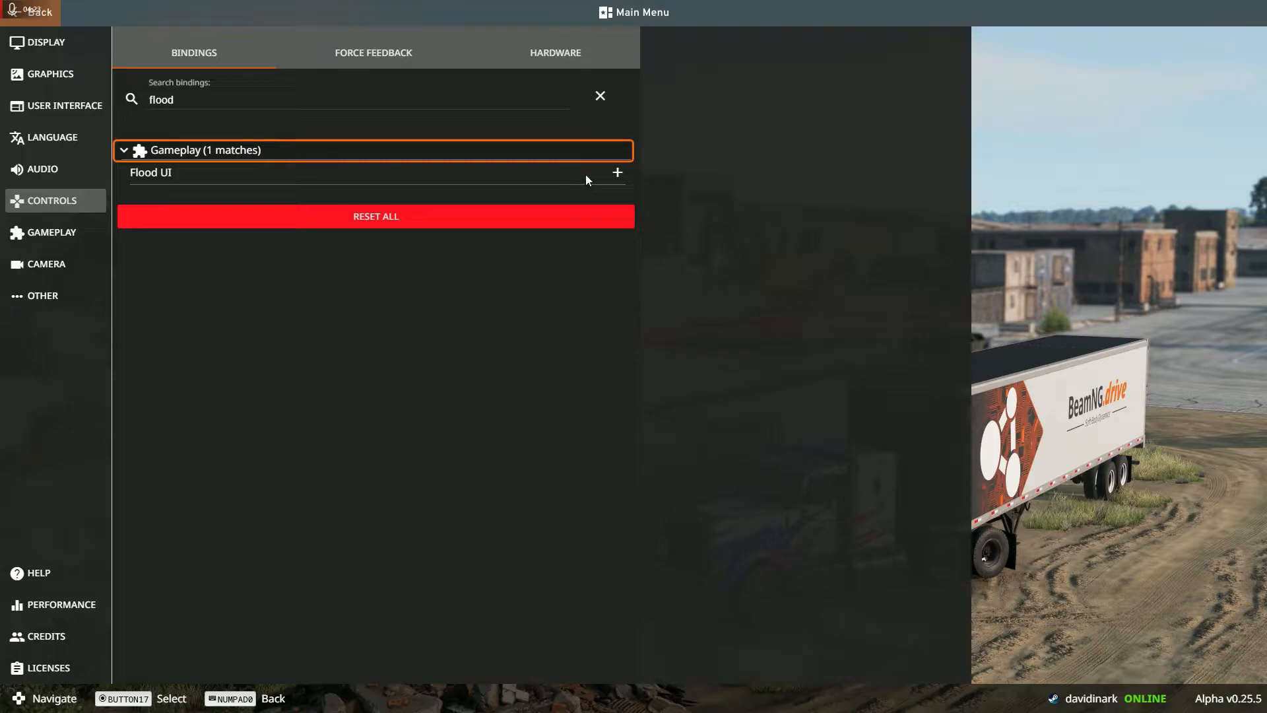
mouse_move(604, 184)
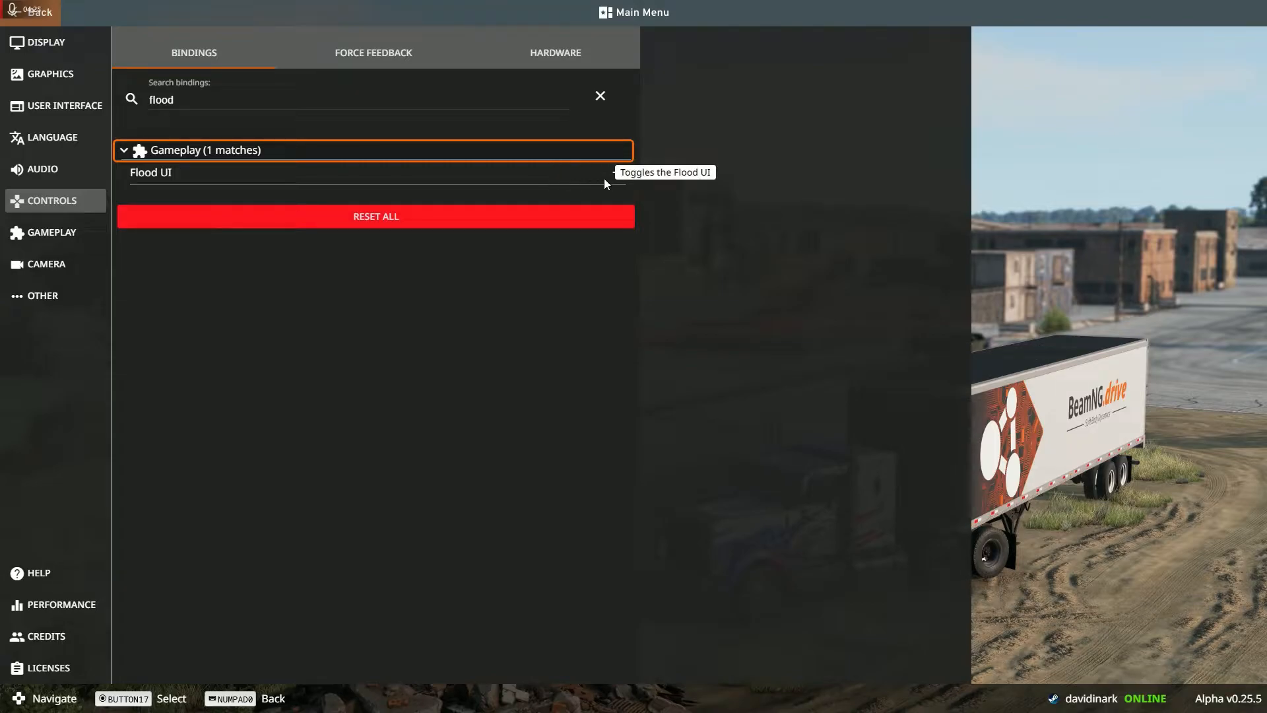
mouse_move(561, 189)
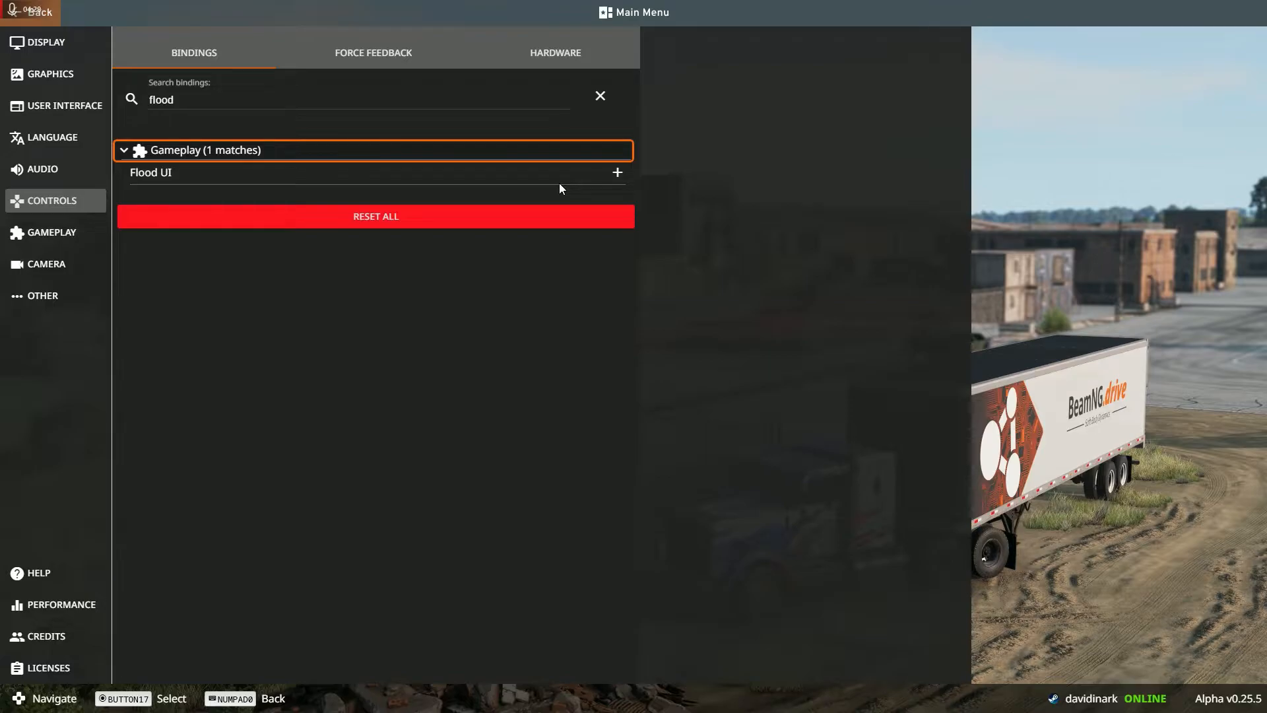
mouse_move(616, 172)
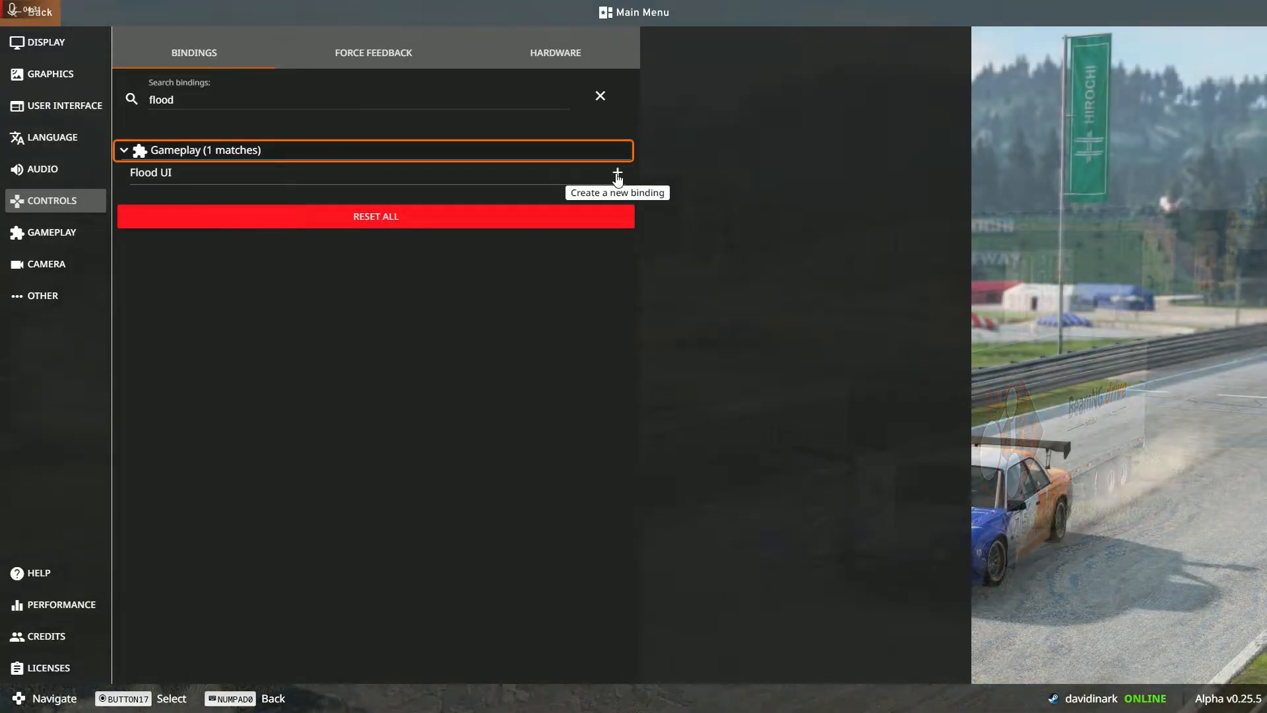
Add a new Flood UI binding and assign it Shift+Ctrl+Backslash.
click(616, 172)
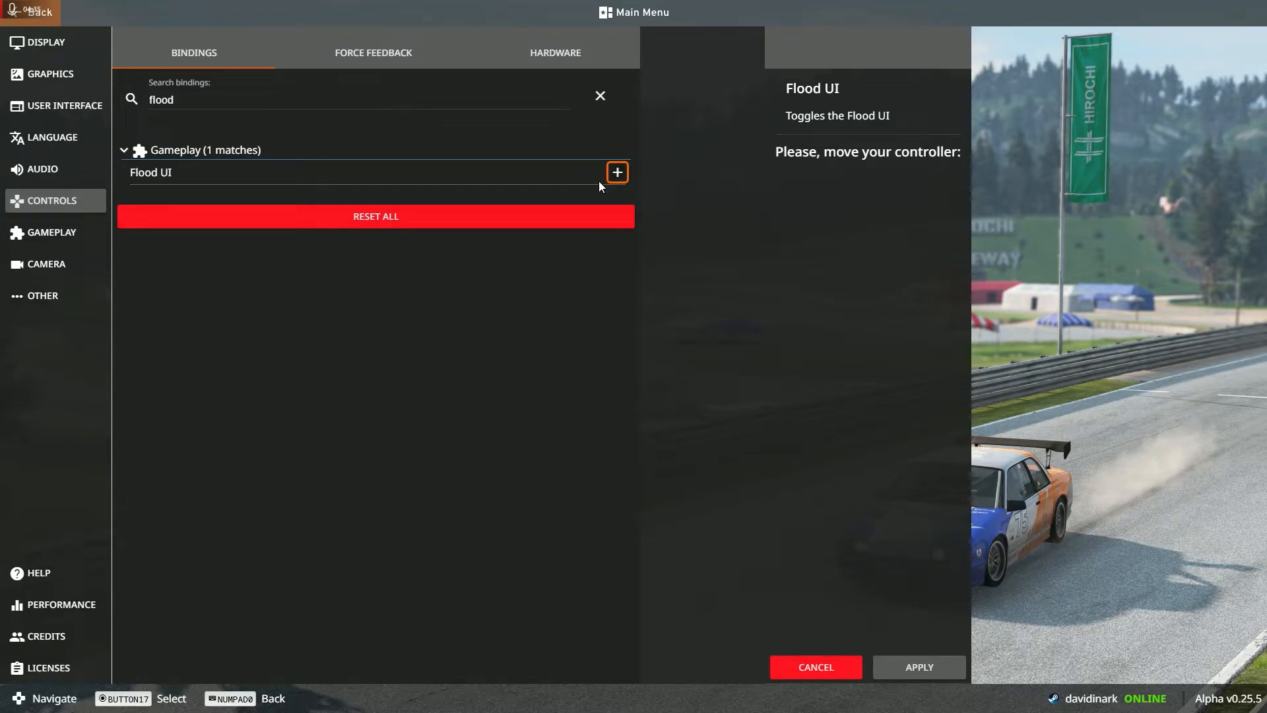
click(616, 172)
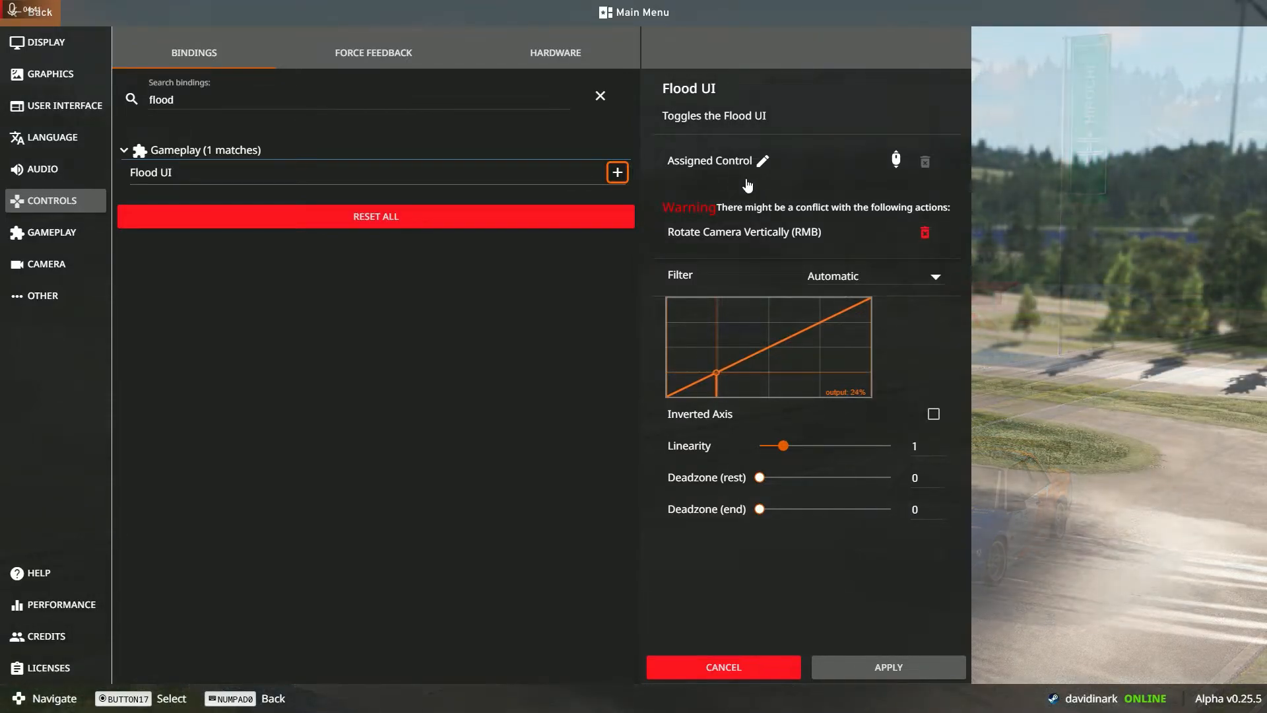
mouse_move(760, 163)
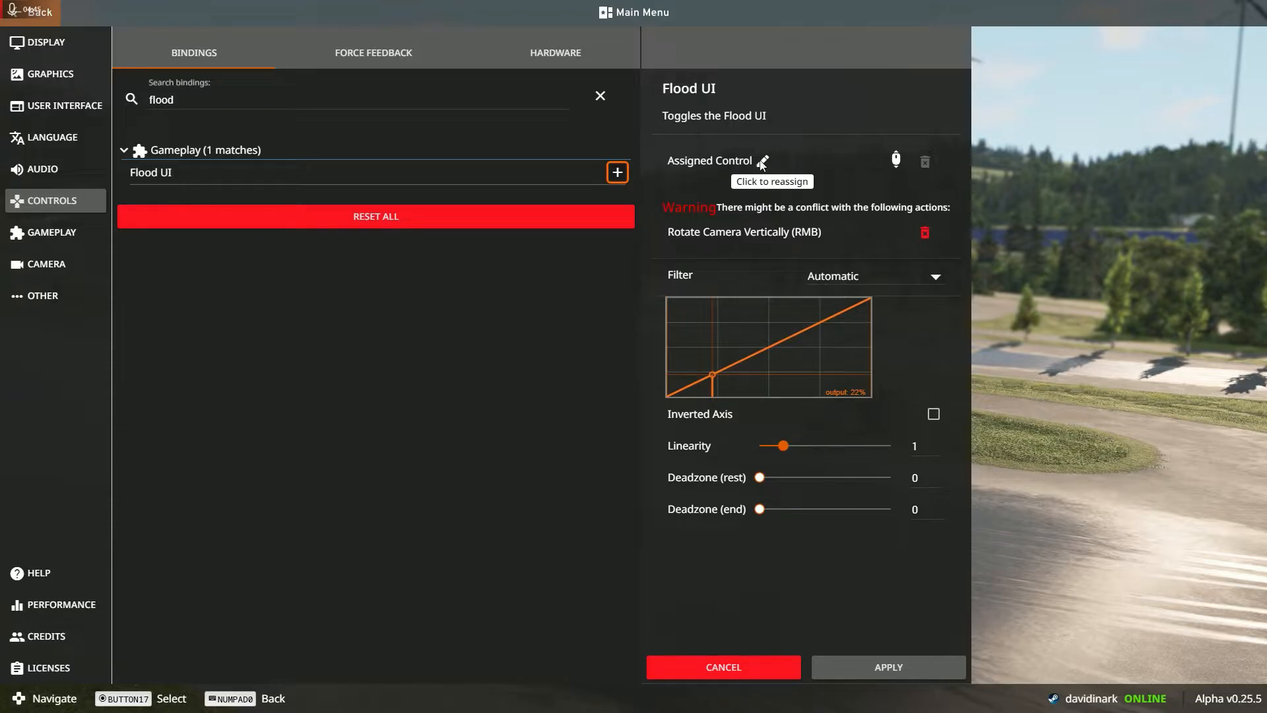
click(763, 161)
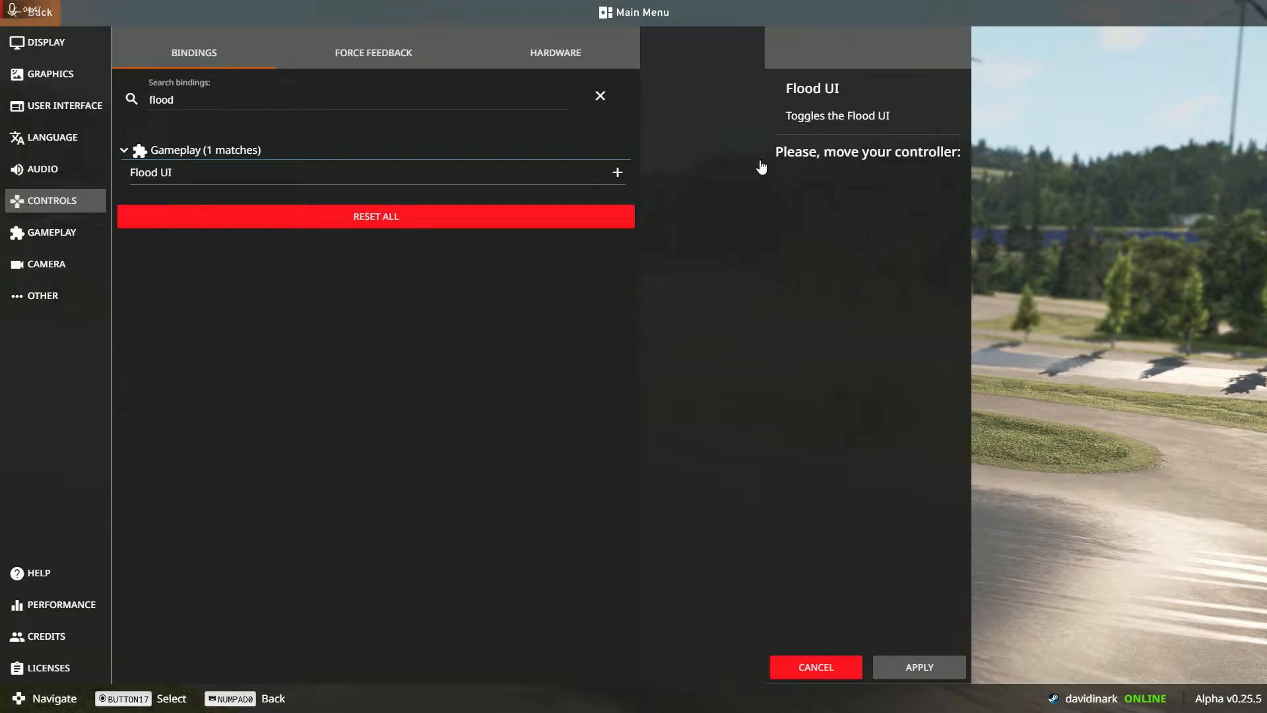
key(shift+ctrl+backslash)
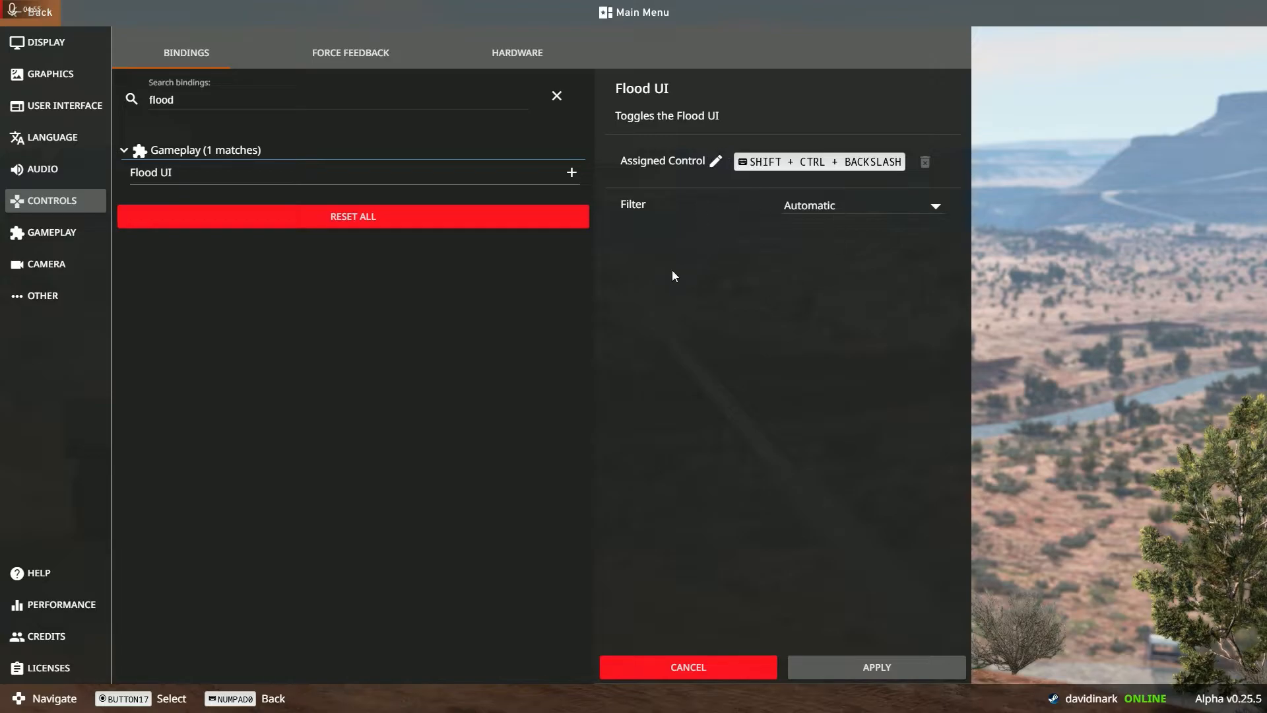
mouse_move(743, 192)
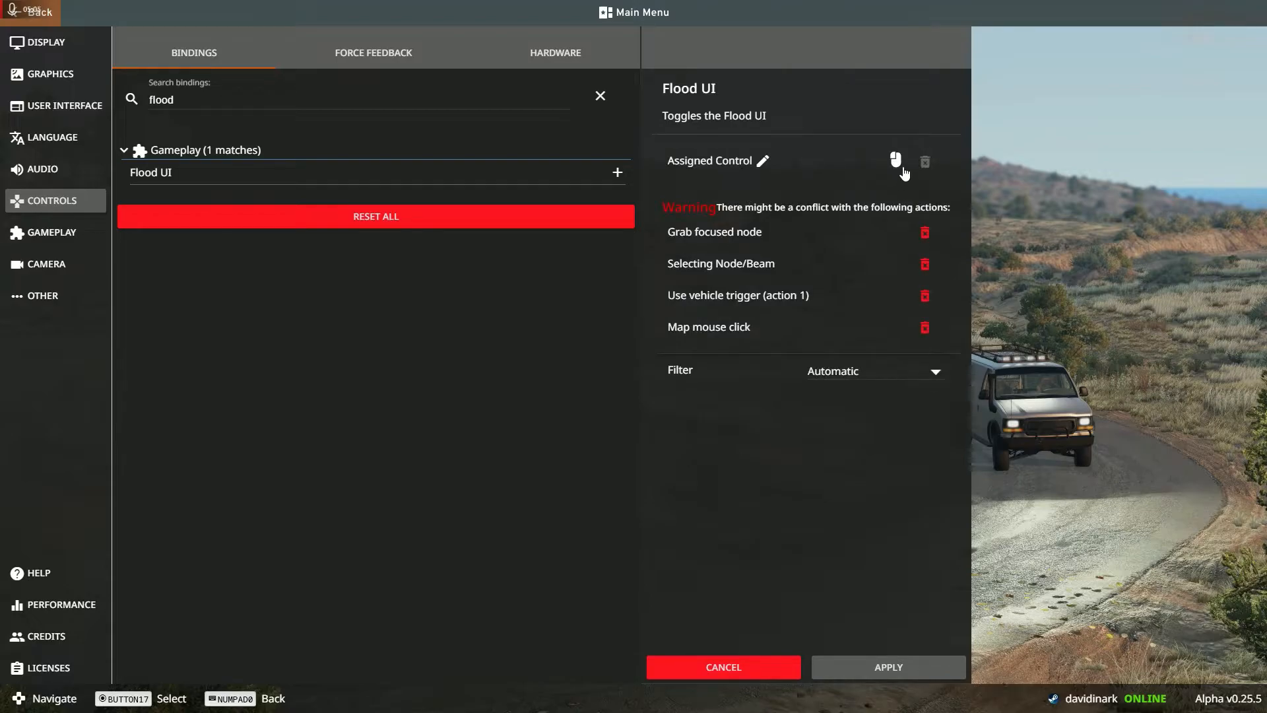
mouse_move(722, 239)
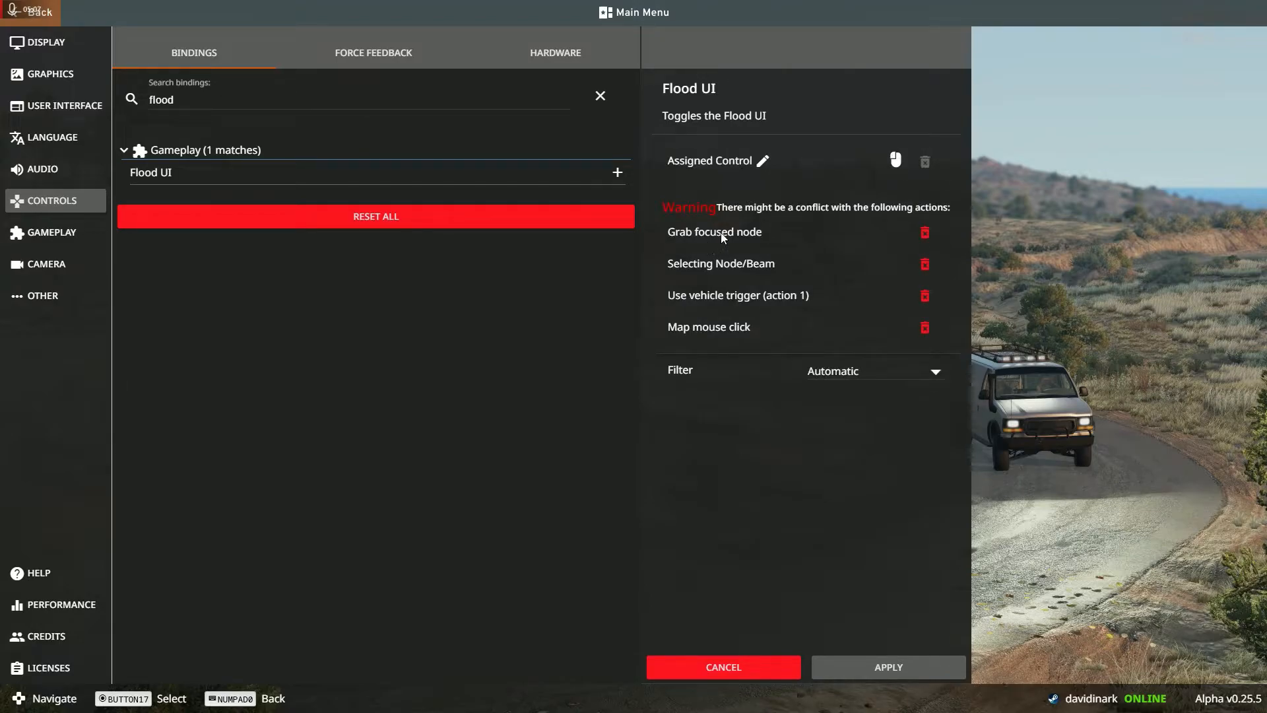
mouse_move(808, 237)
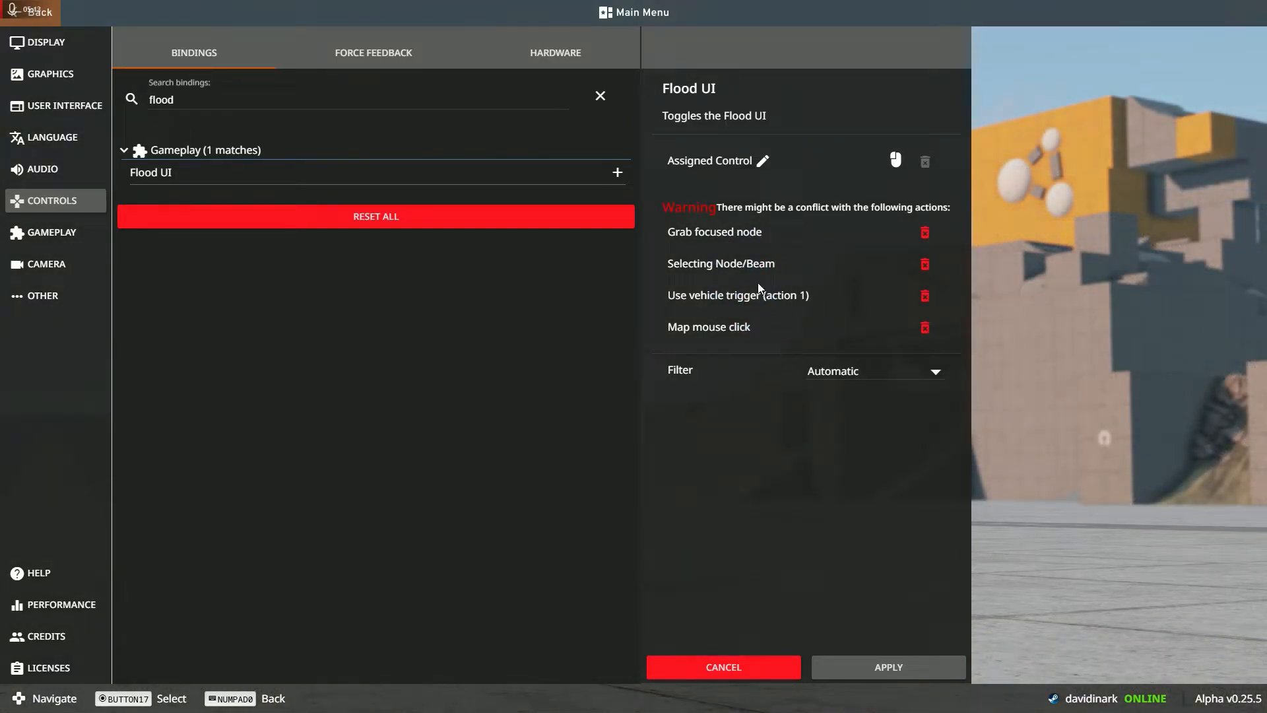
mouse_move(794, 192)
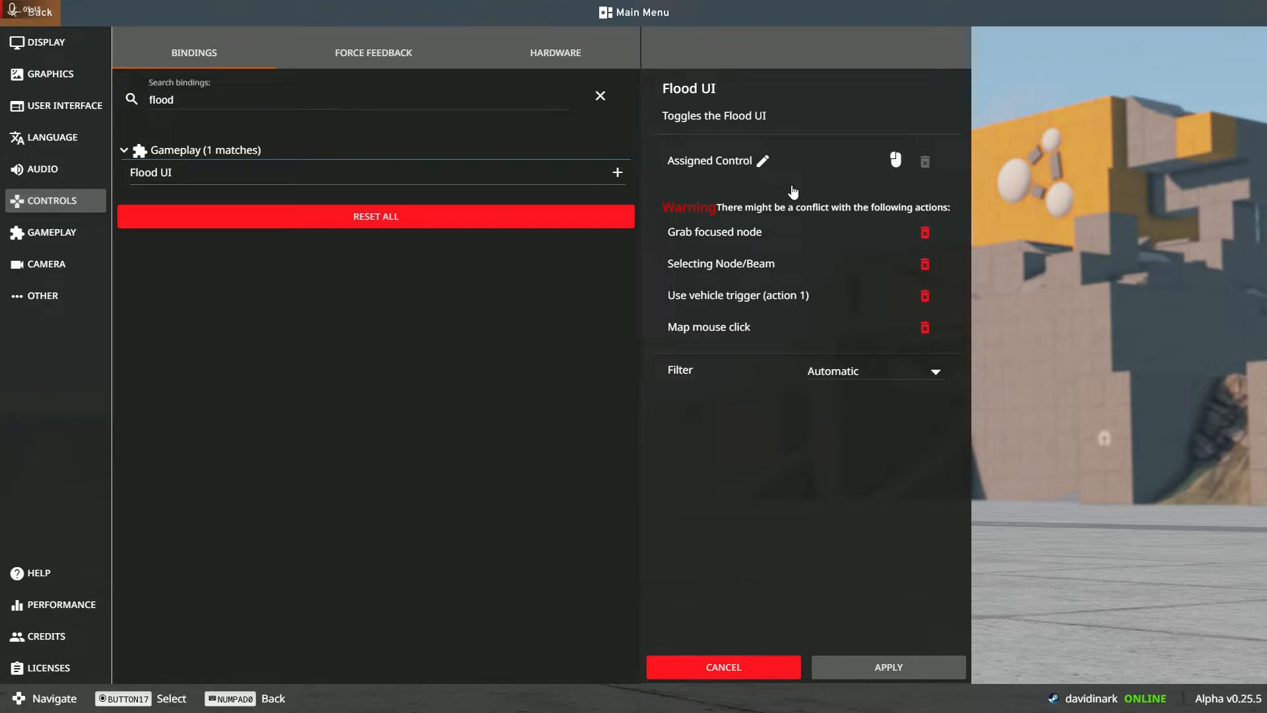
mouse_move(769, 171)
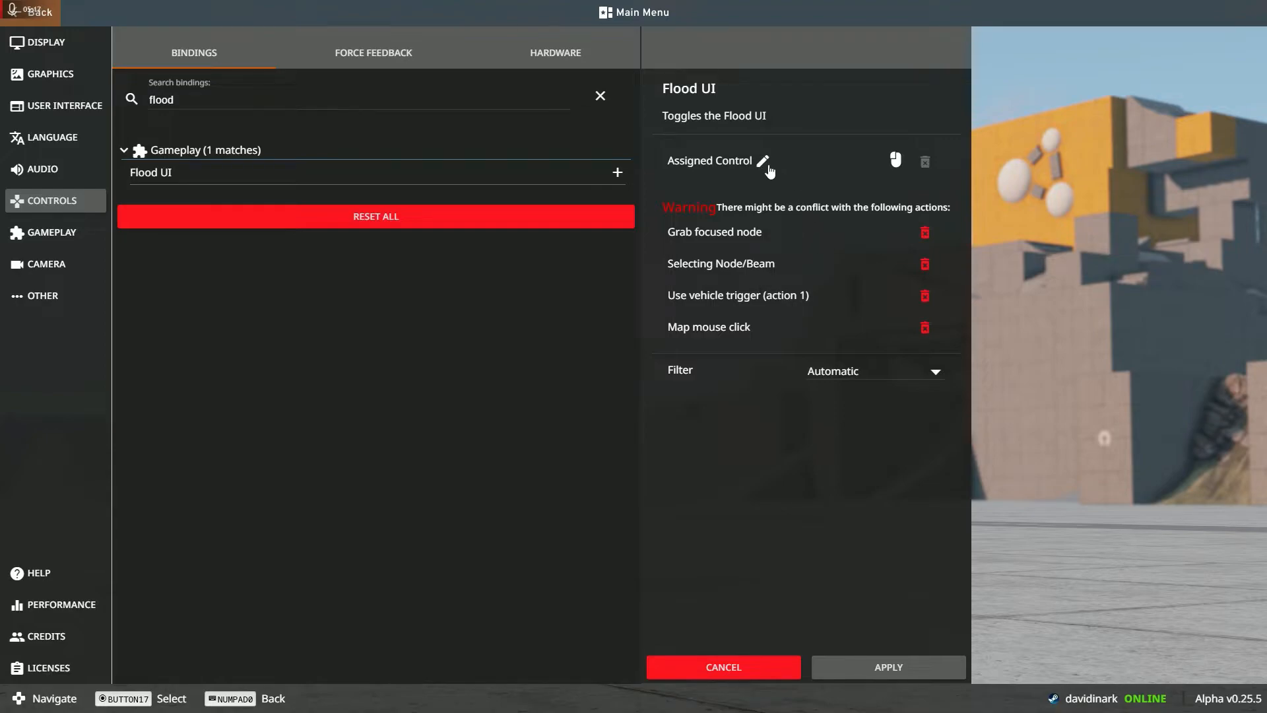
mouse_move(762, 161)
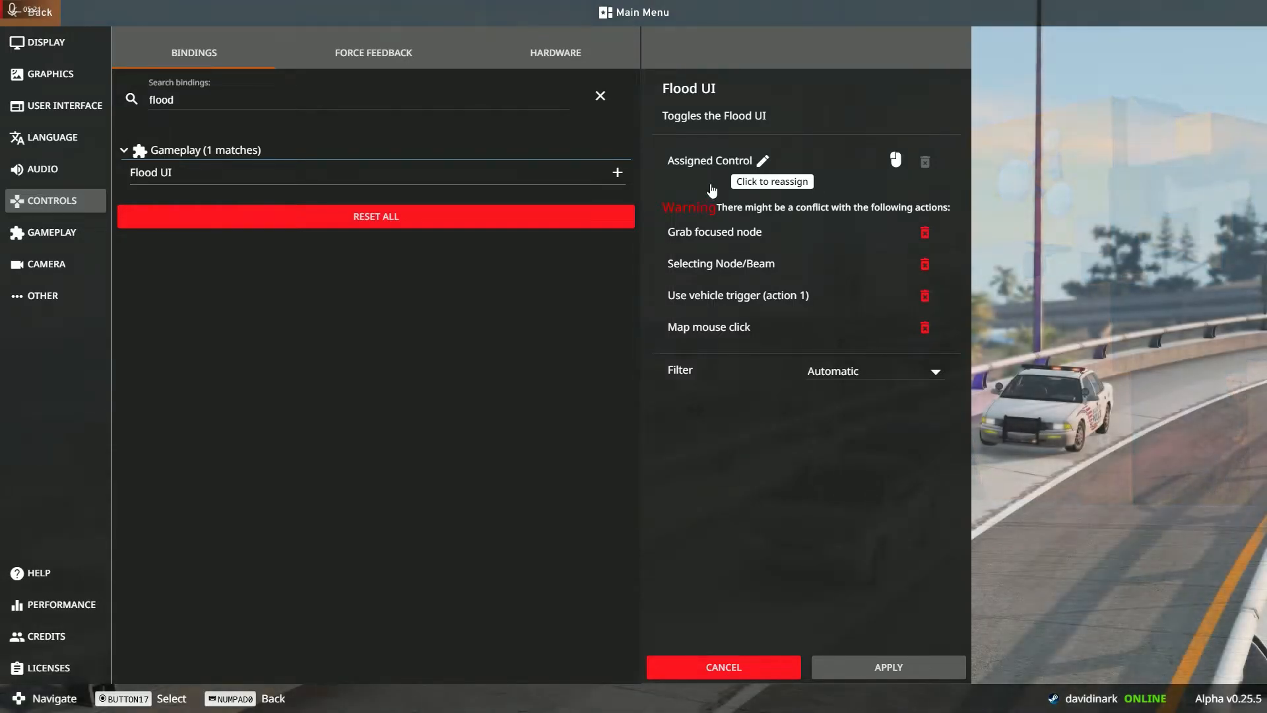
mouse_move(931, 343)
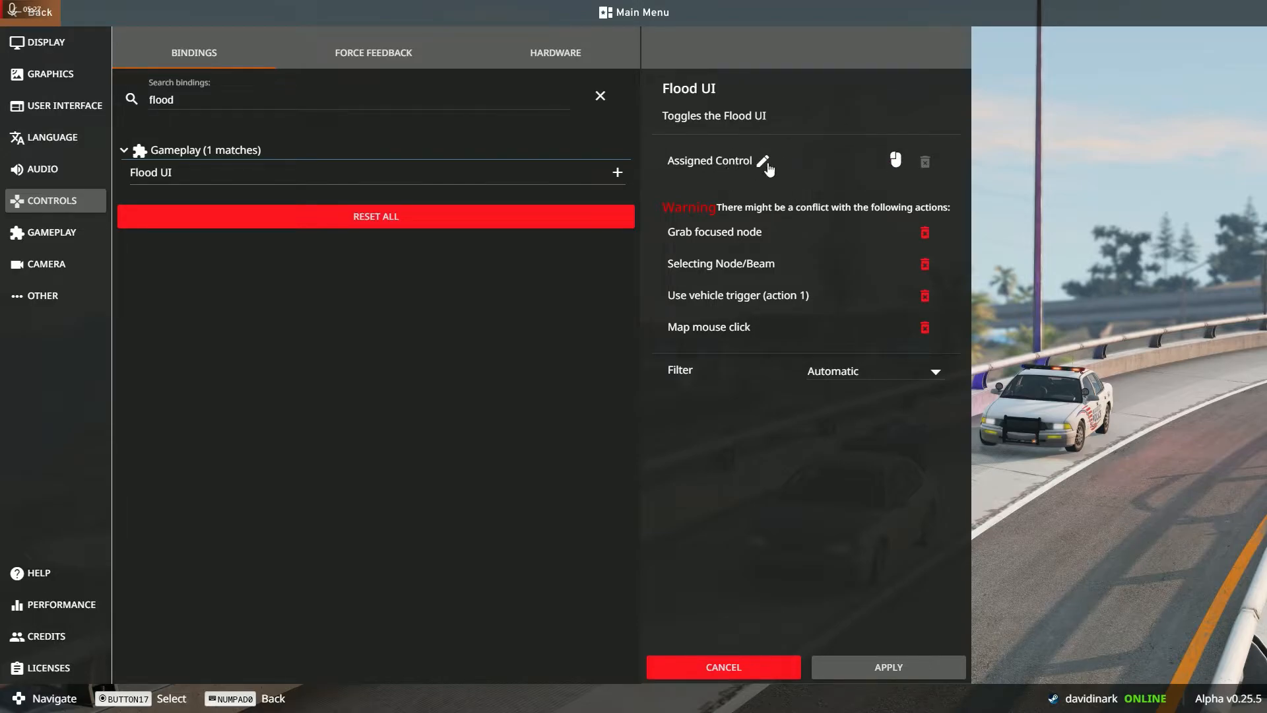
mouse_move(798, 178)
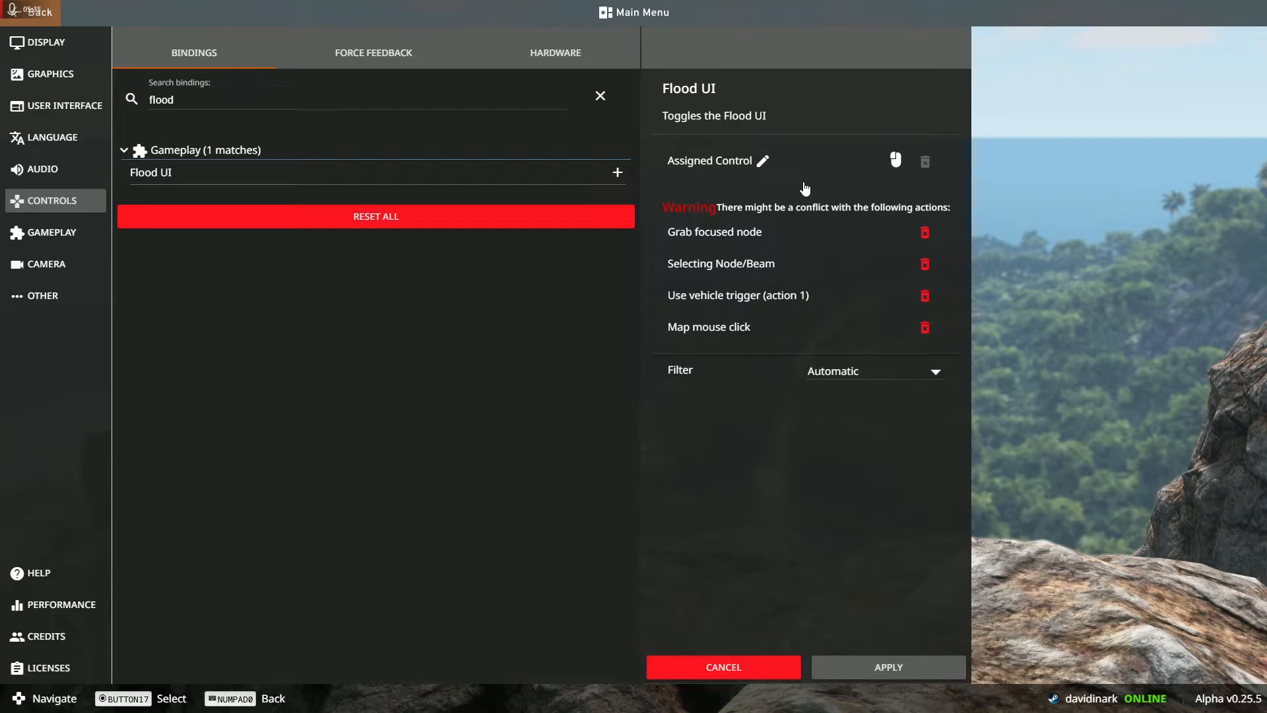
mouse_move(763, 161)
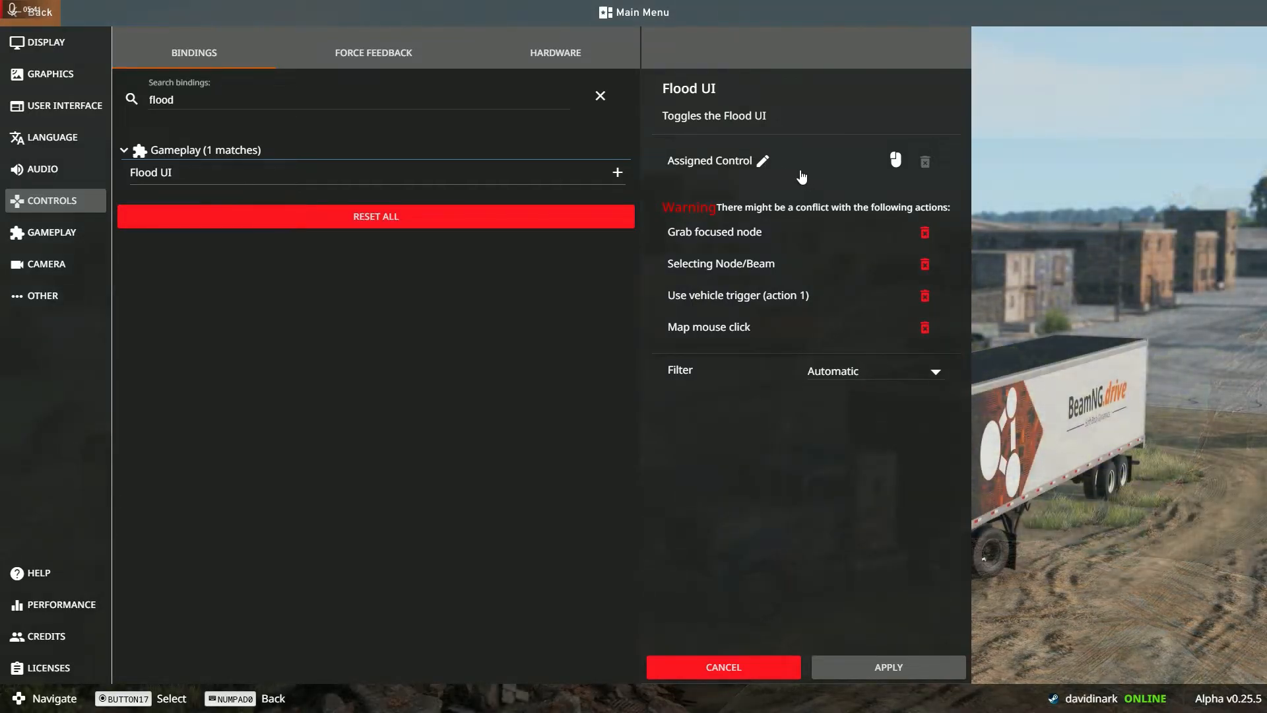
mouse_move(762, 161)
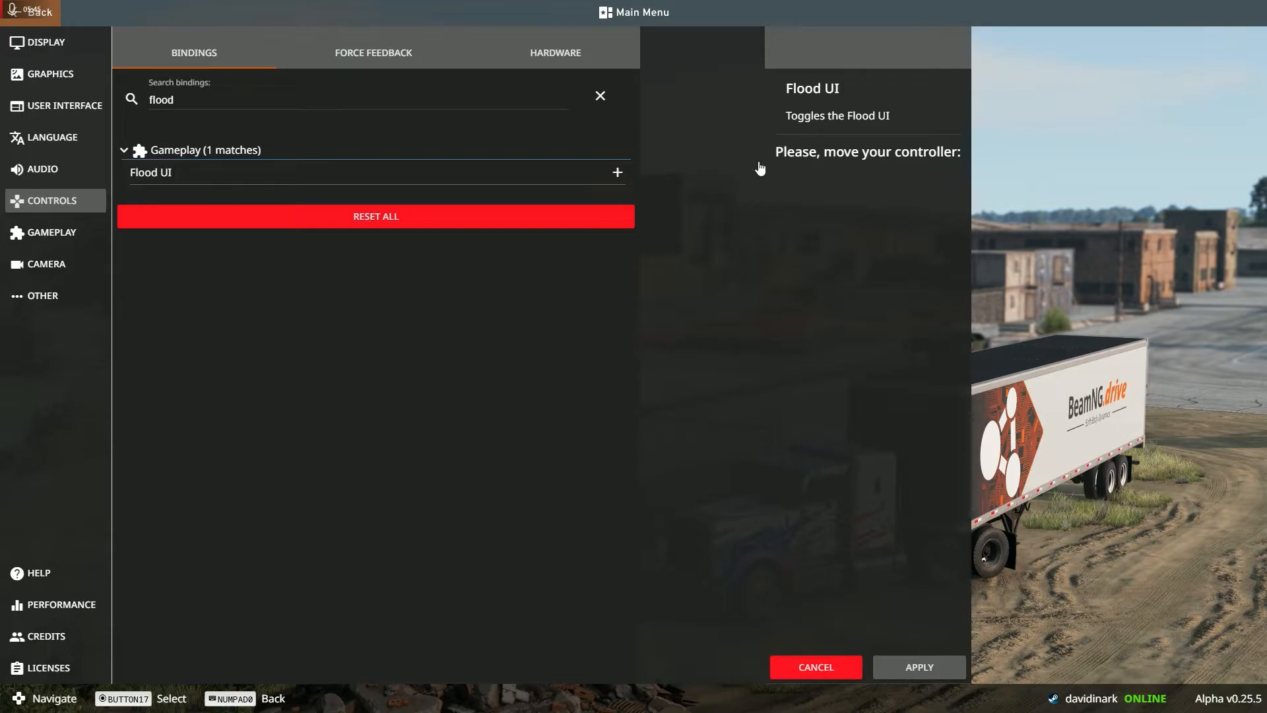
Capture Shift+Ctrl+Backslash again and apply the Flood UI binding.
key(shift+ctrl+\)
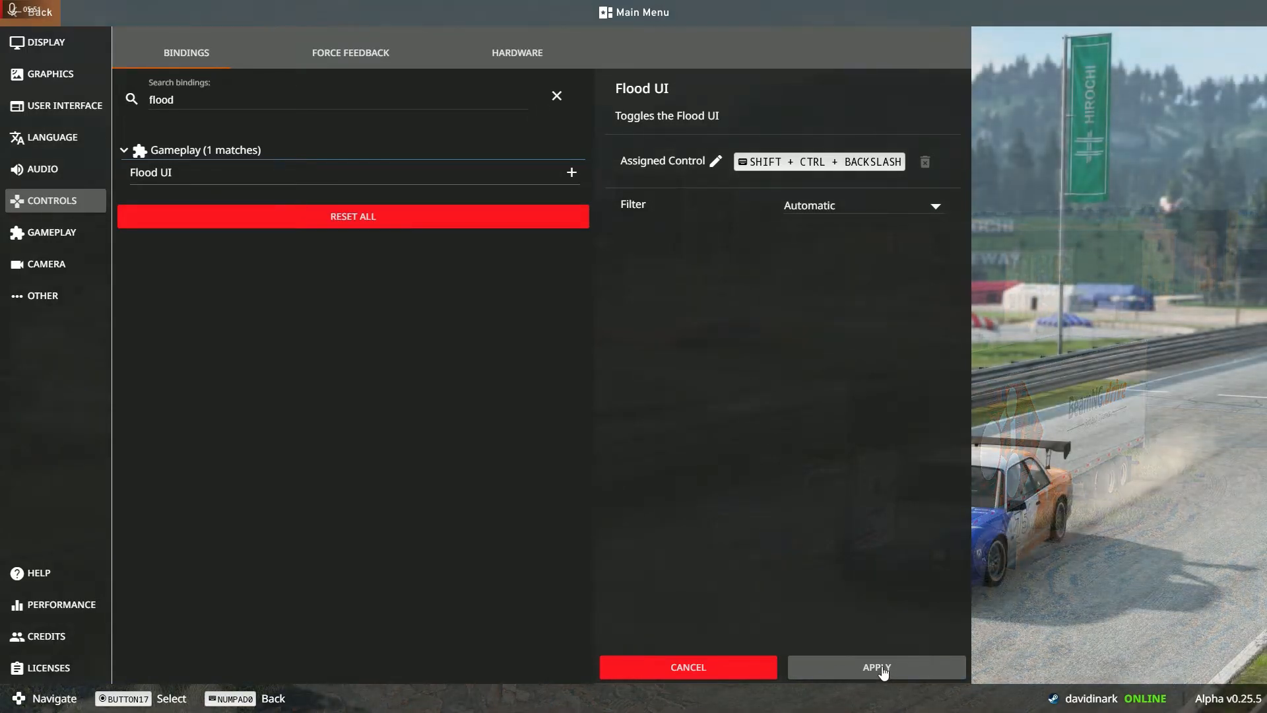
click(874, 666)
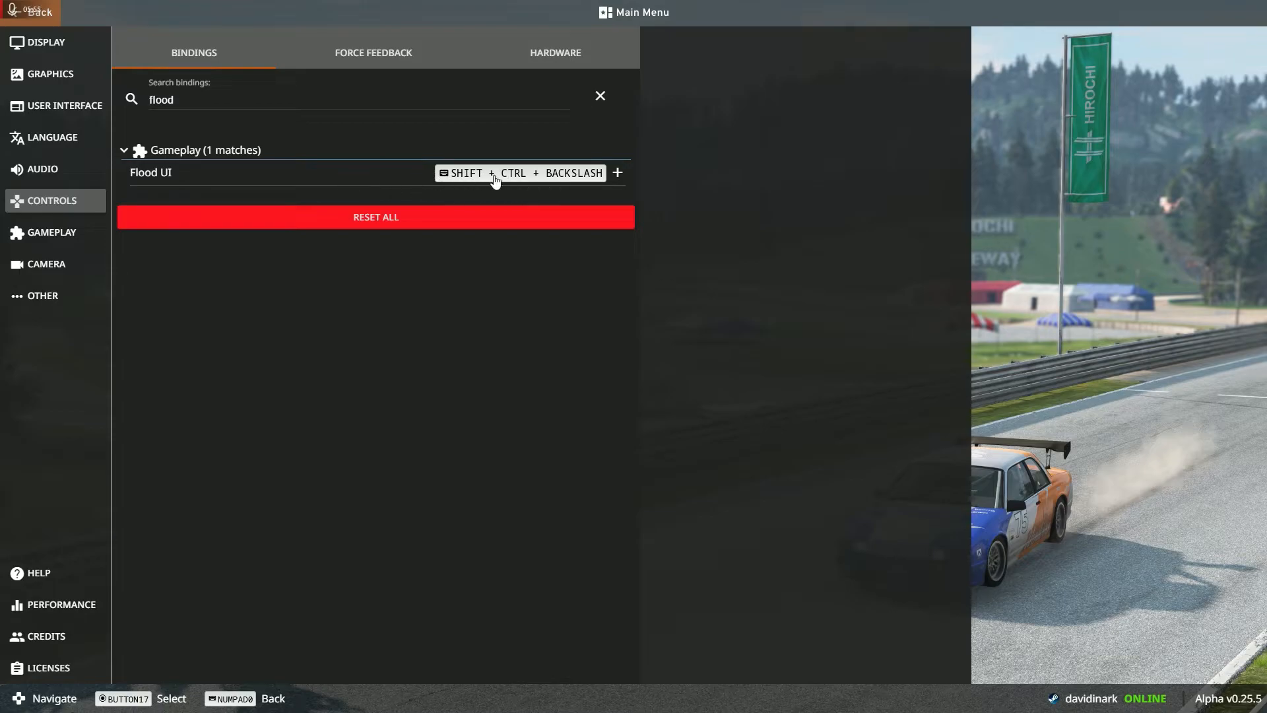
mouse_move(330, 207)
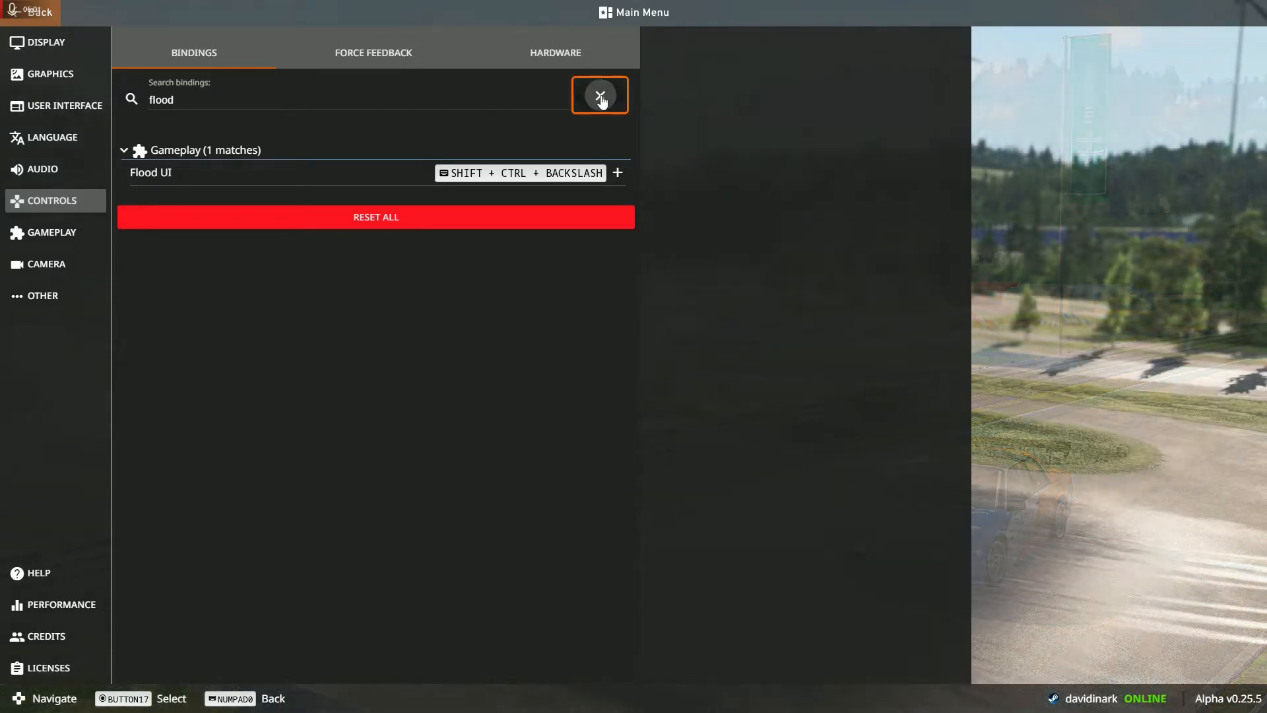
Clear the 'flood' search and browse through the Gameplay bindings list.
click(599, 95)
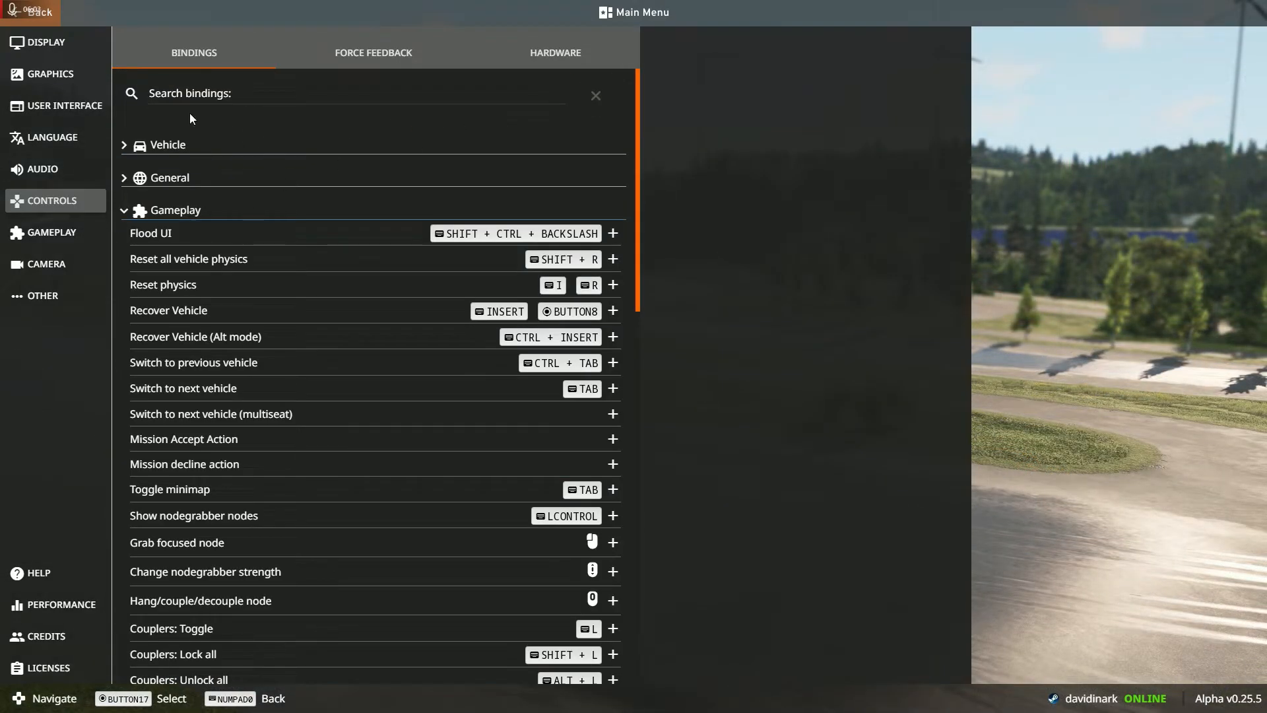
scroll(down, 3)
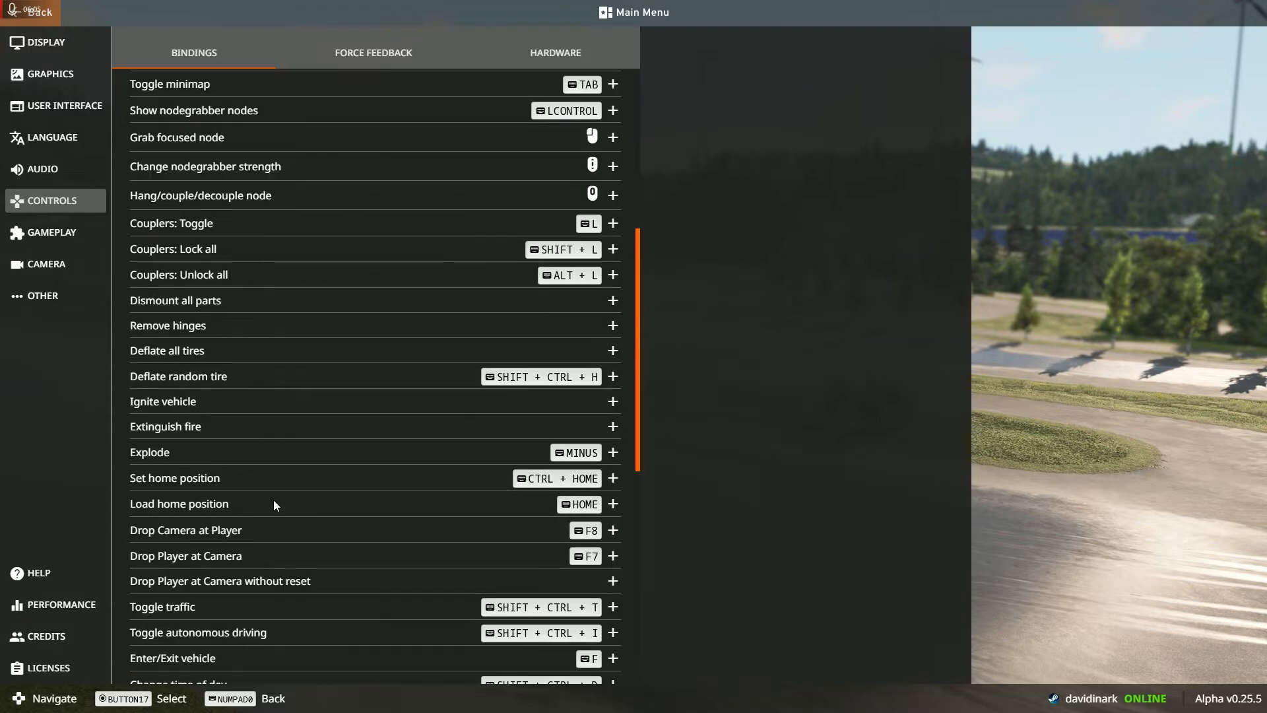
scroll(down, 3)
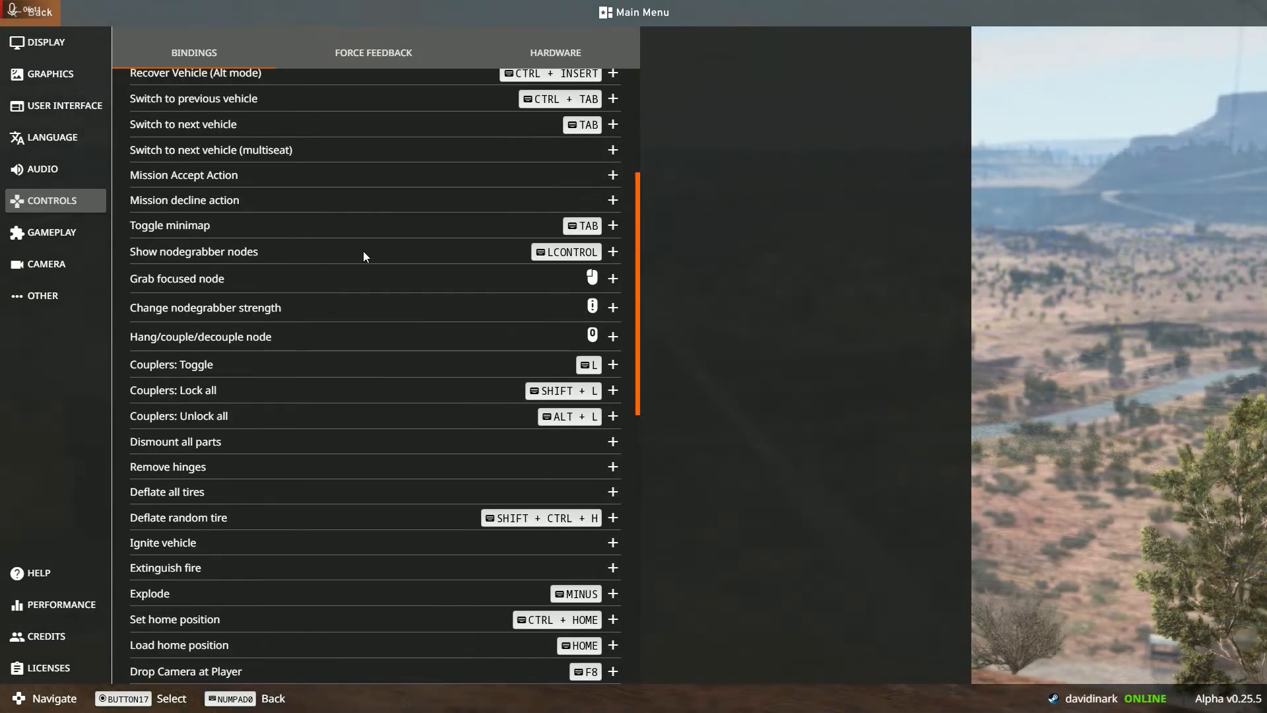
scroll(up, 3)
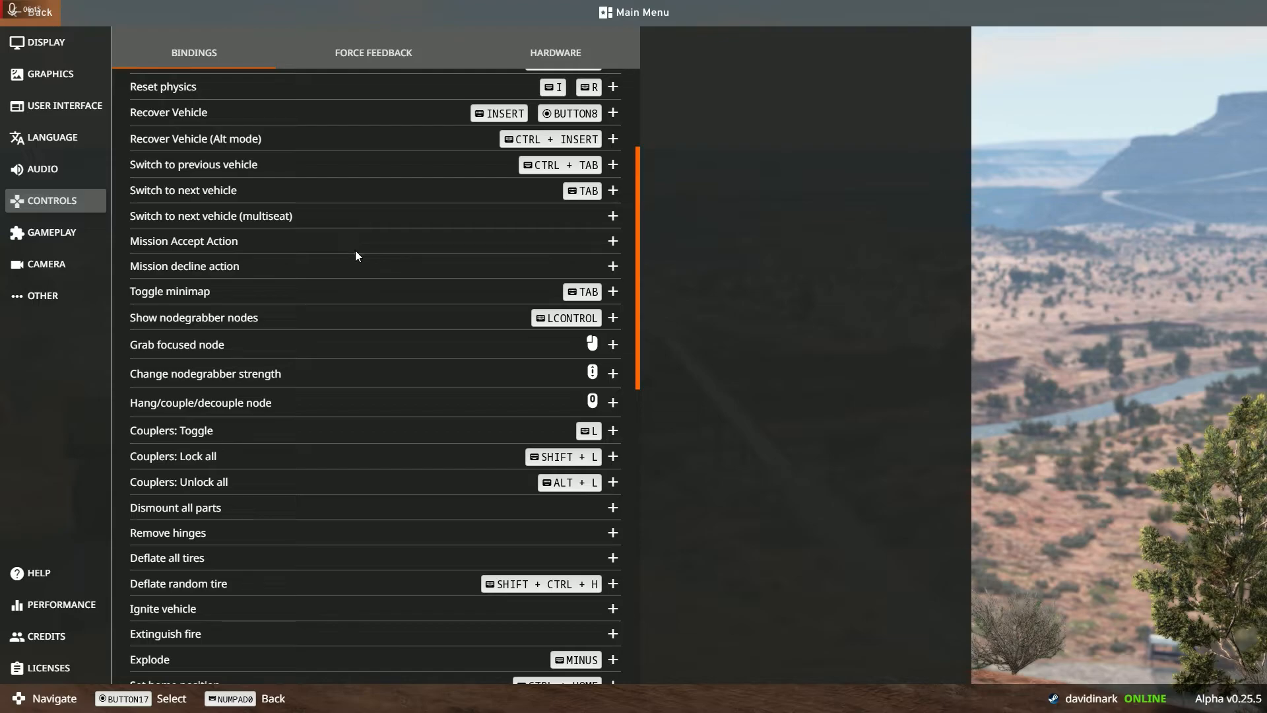
scroll(down, 3)
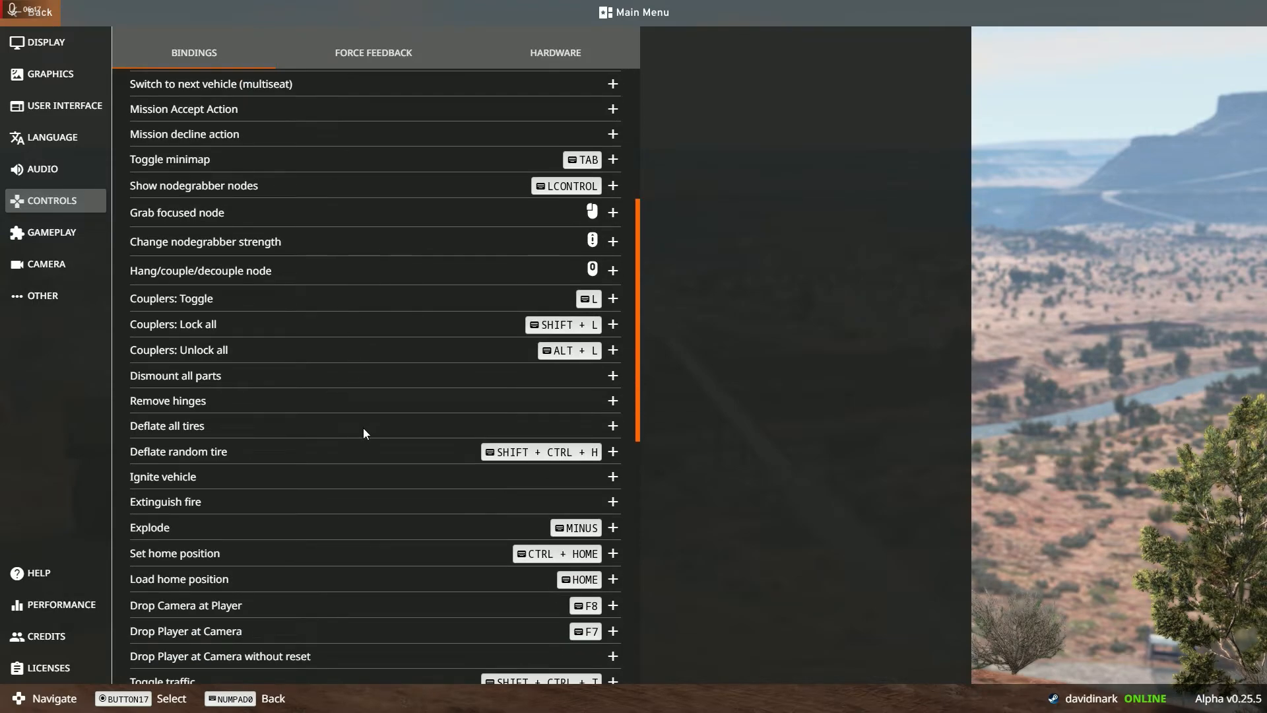
scroll(down, 3)
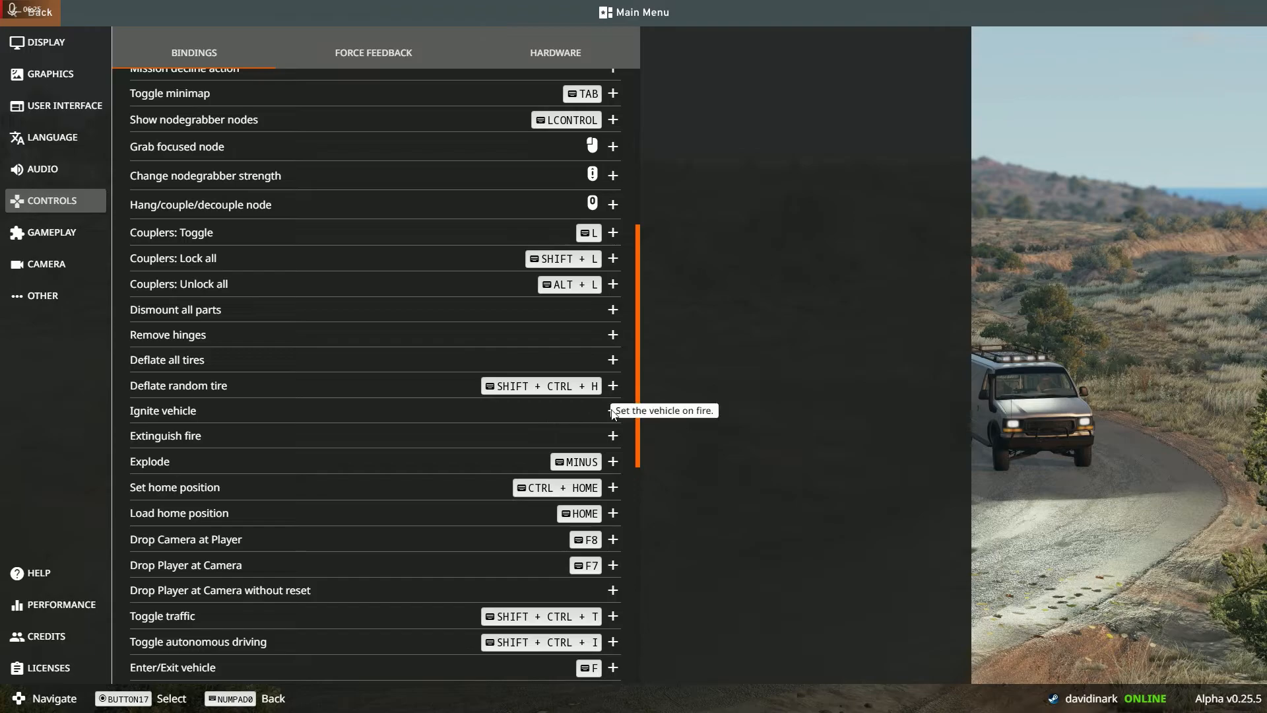
mouse_move(421, 442)
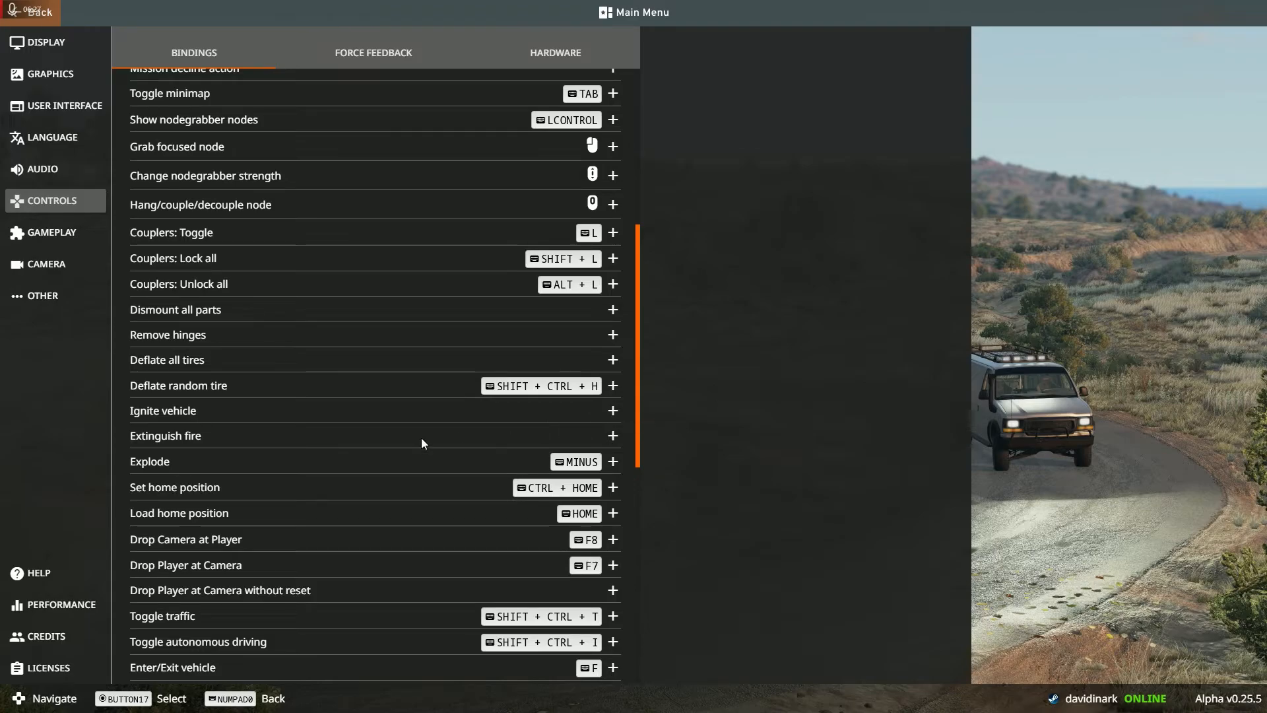
mouse_move(578, 341)
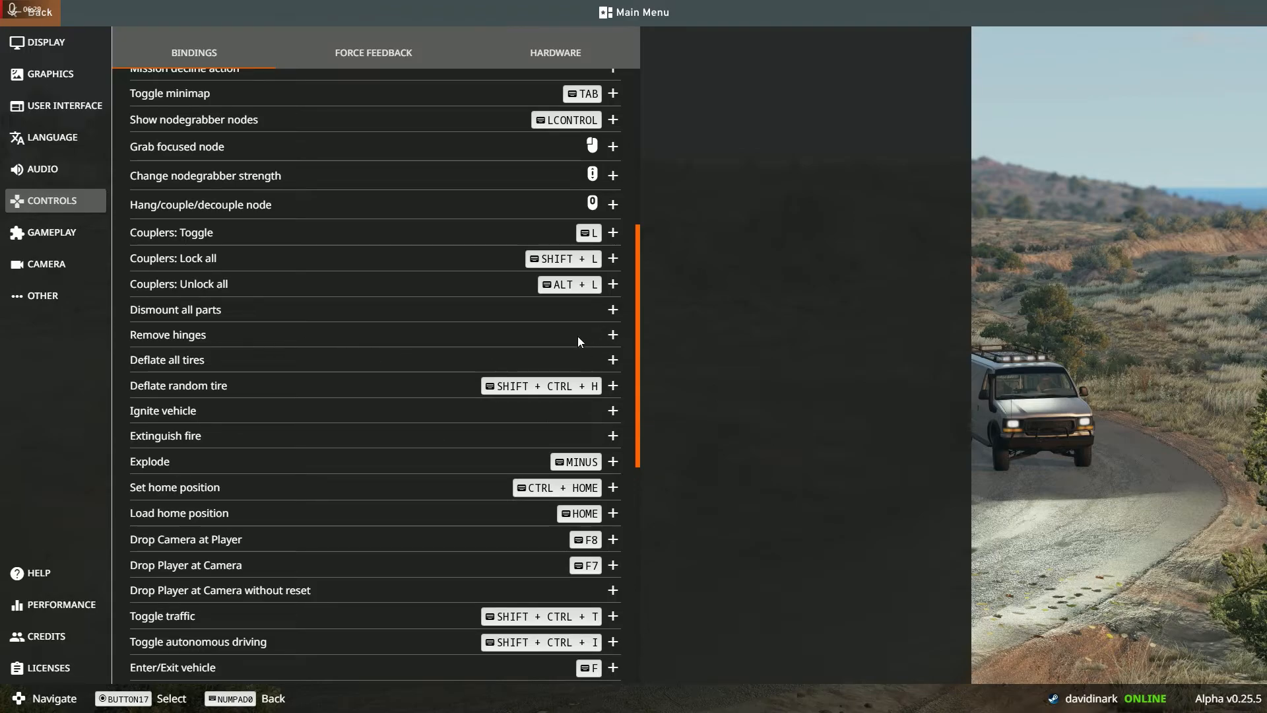
mouse_move(440, 334)
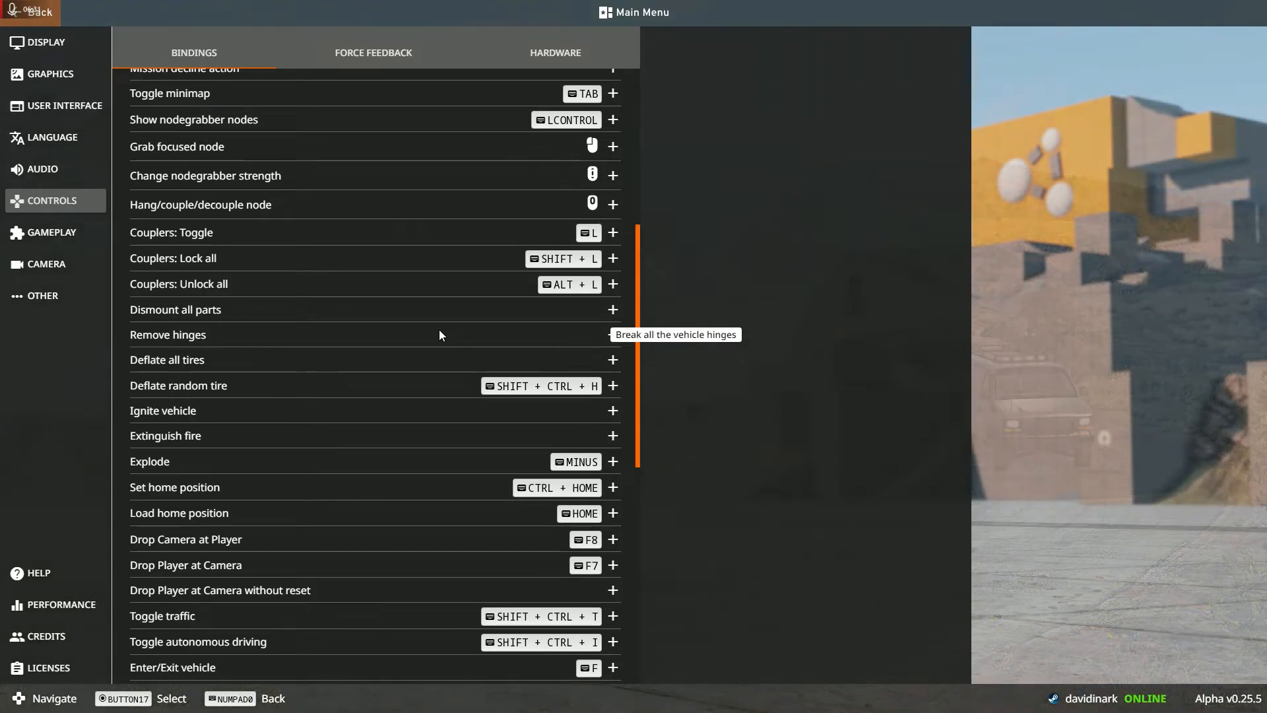
mouse_move(414, 359)
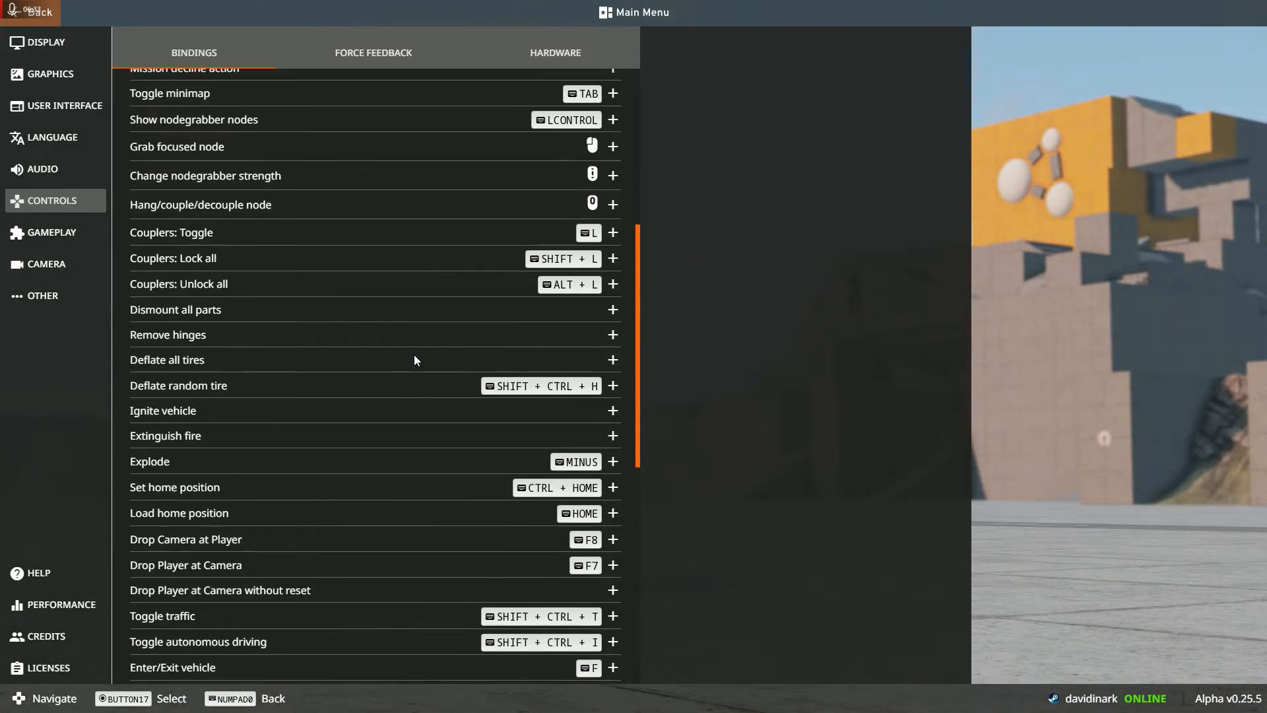
mouse_move(414, 359)
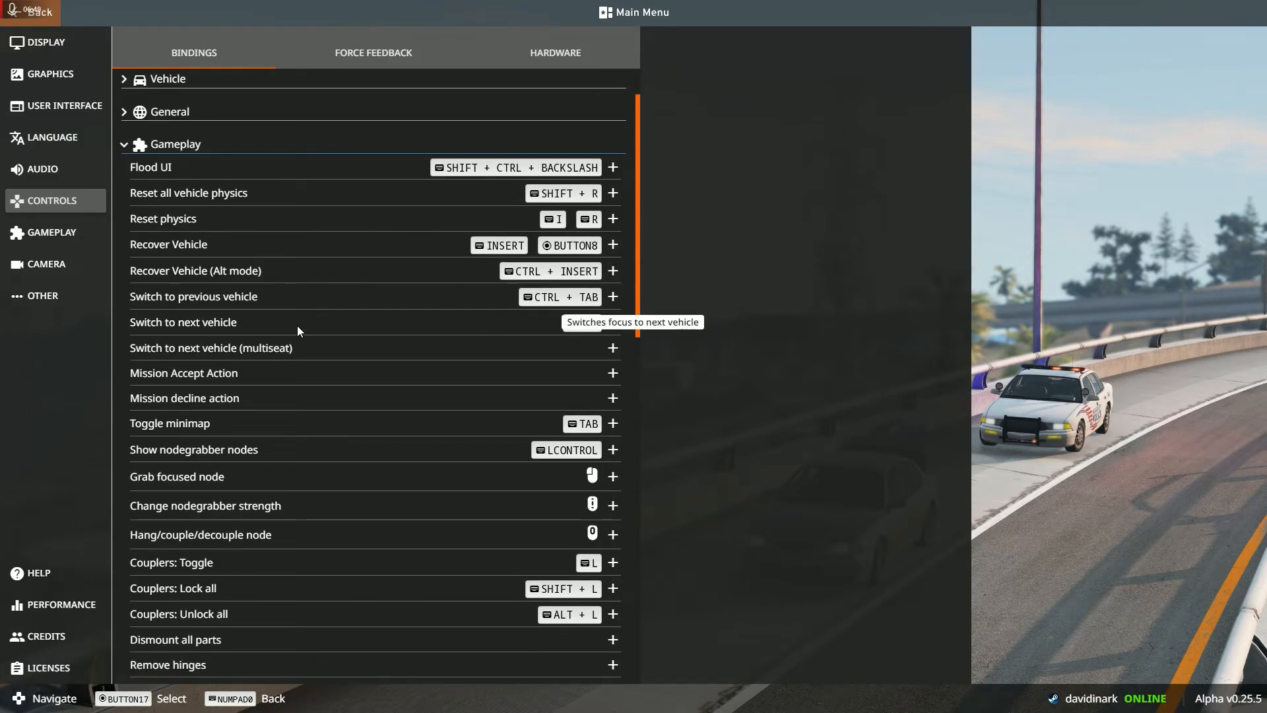
scroll(down, 3)
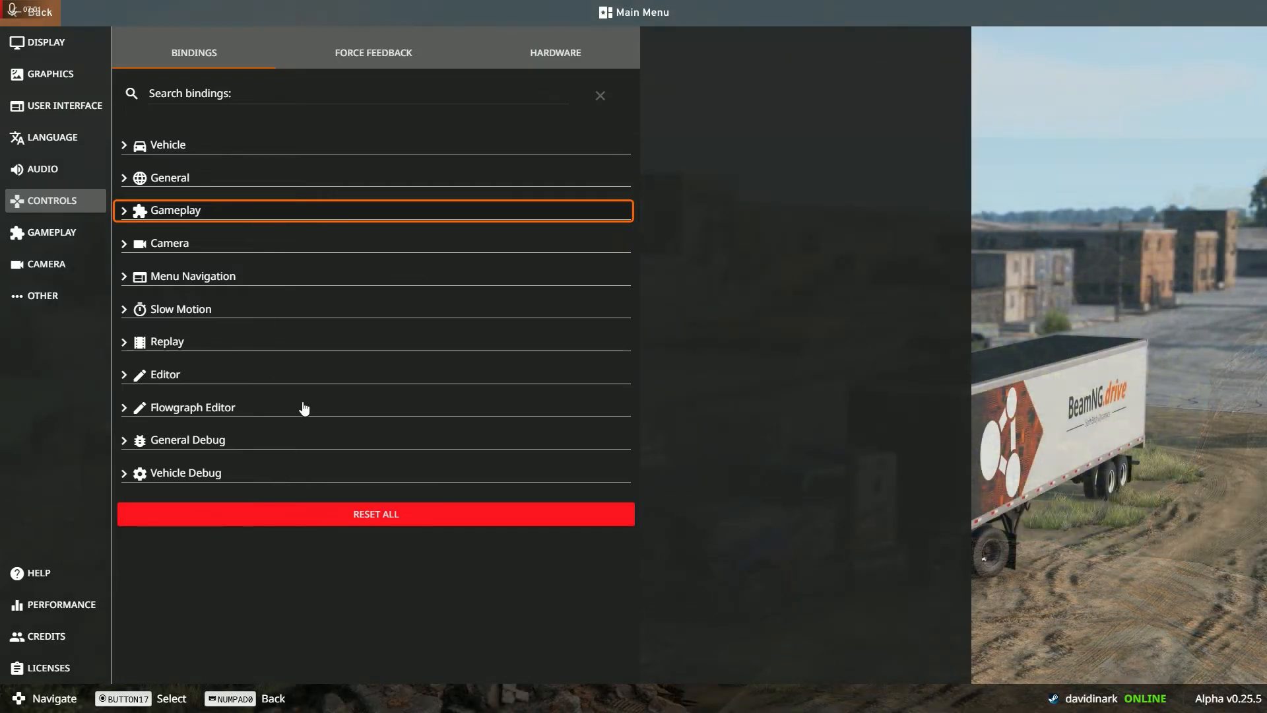
mouse_move(379, 524)
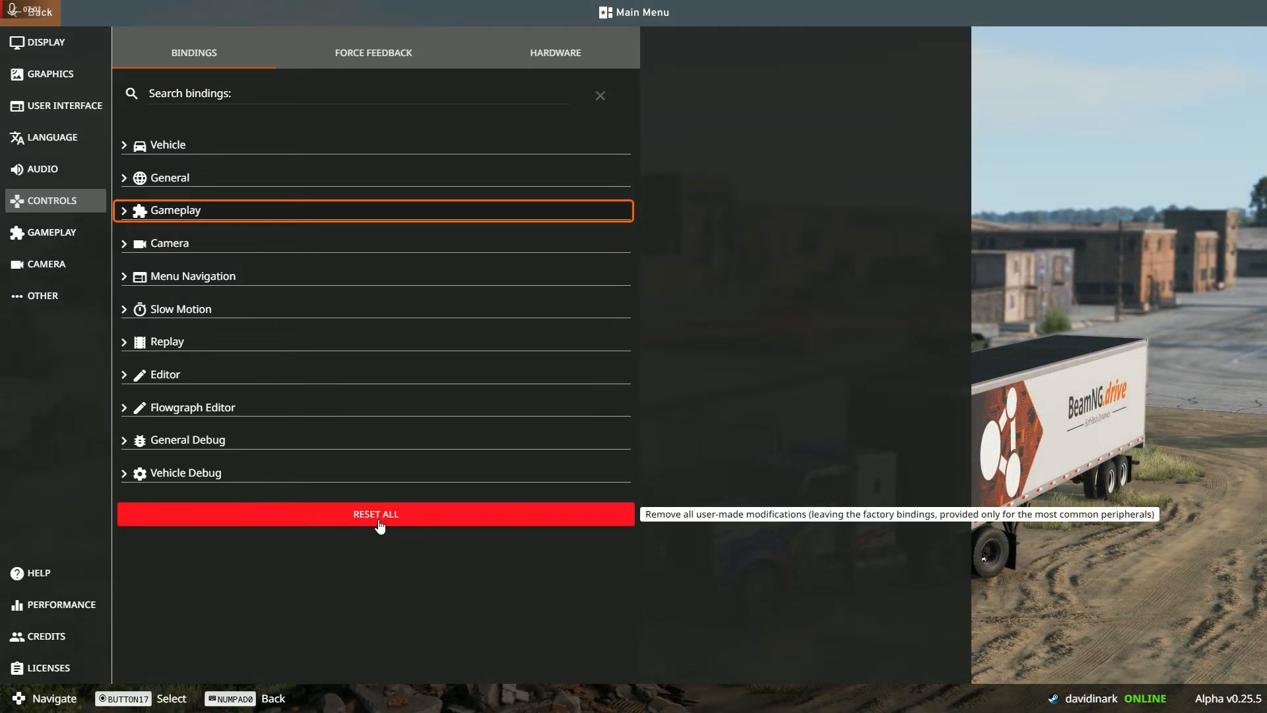